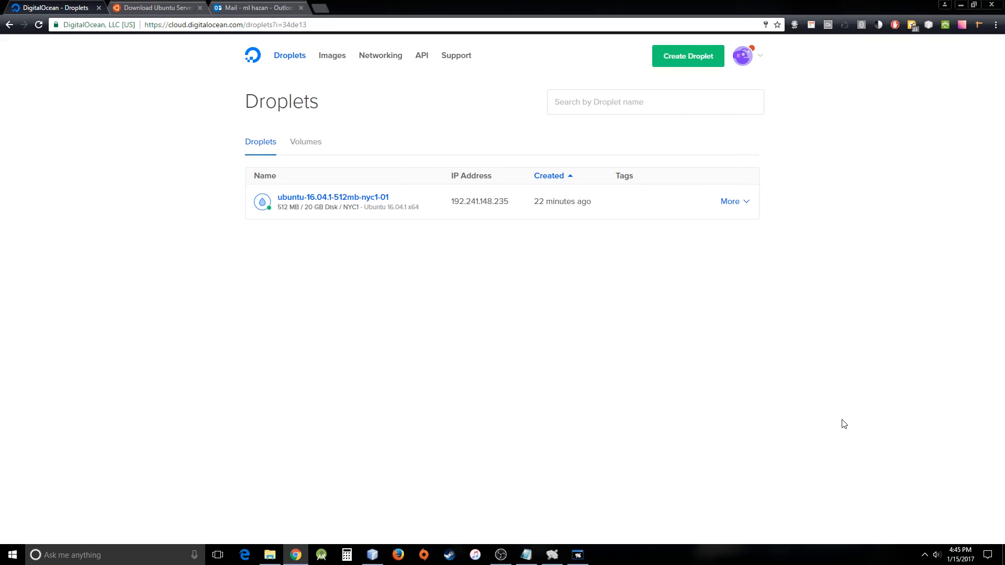
mouse_move(910, 258)
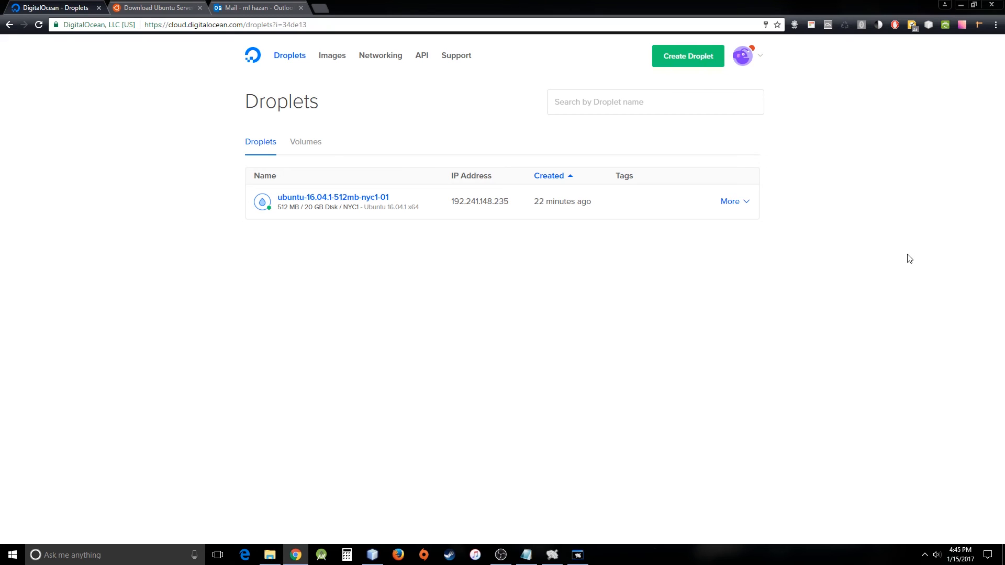
mouse_move(823, 373)
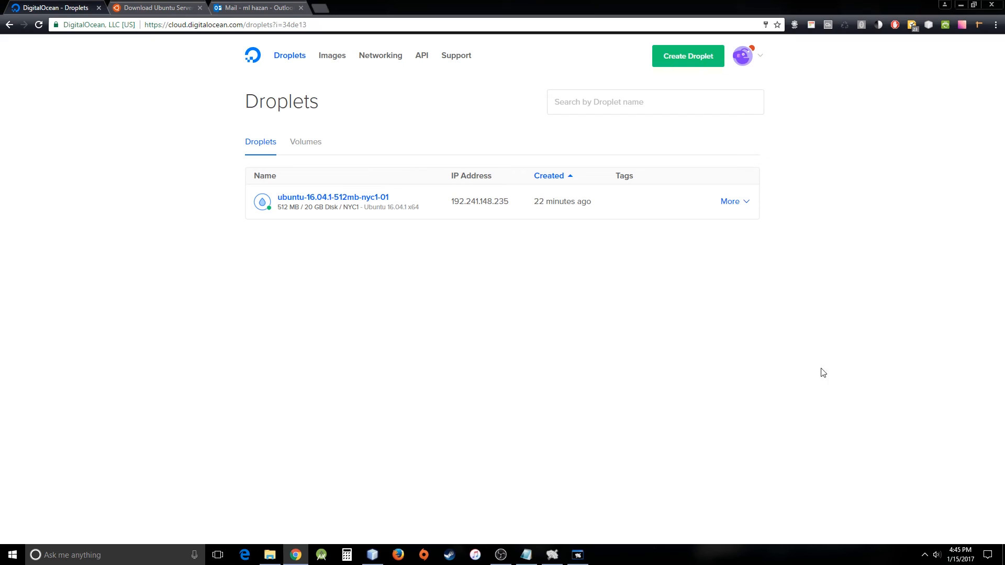
mouse_move(756, 420)
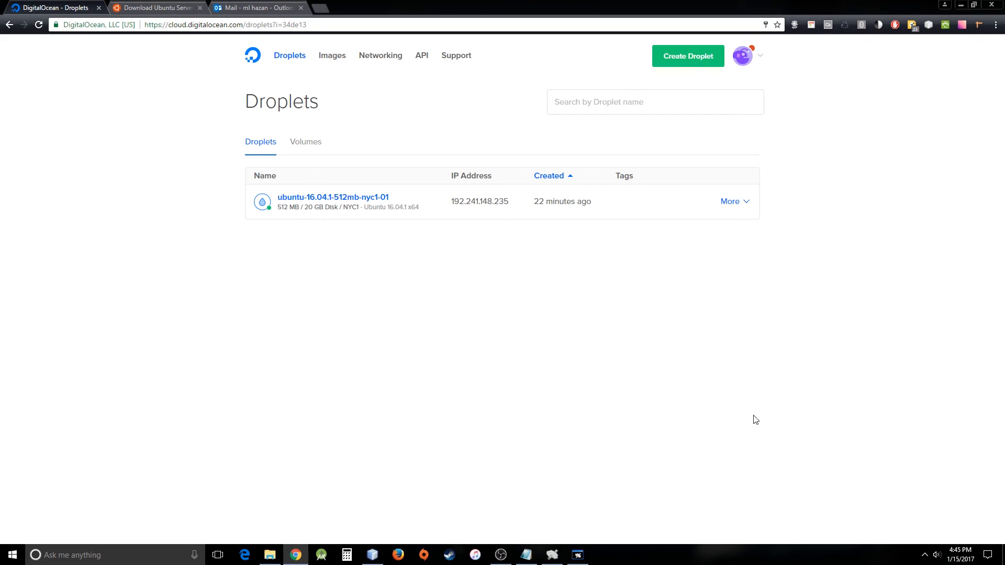
mouse_move(571, 530)
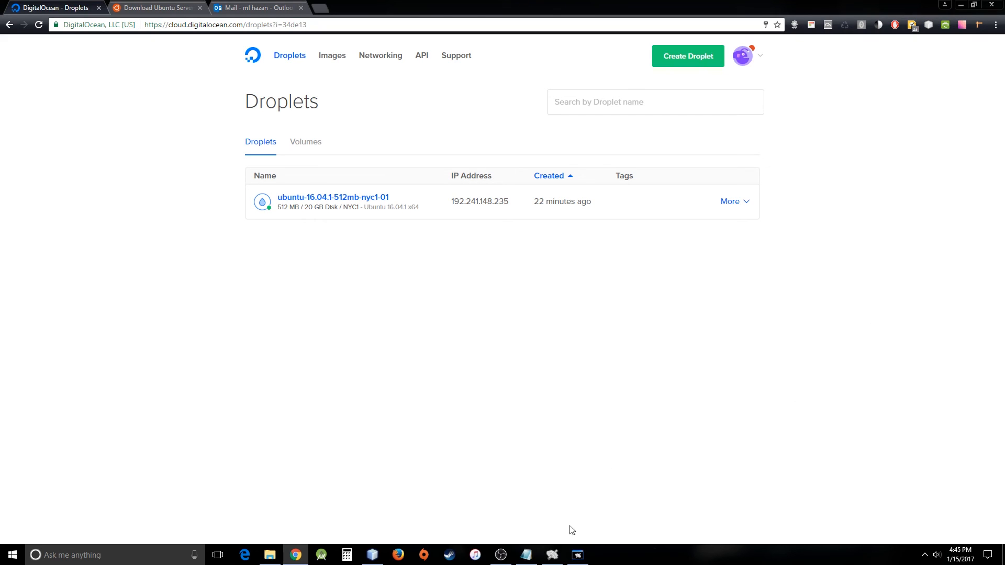
Step: Bring the Notepad setup notes in front of the droplets page
click(525, 555)
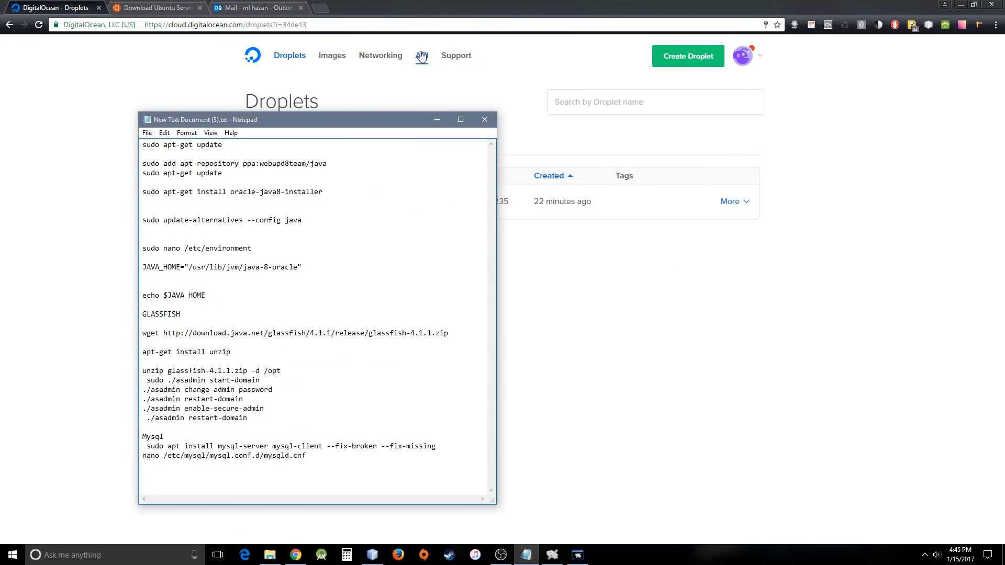
mouse_move(498, 231)
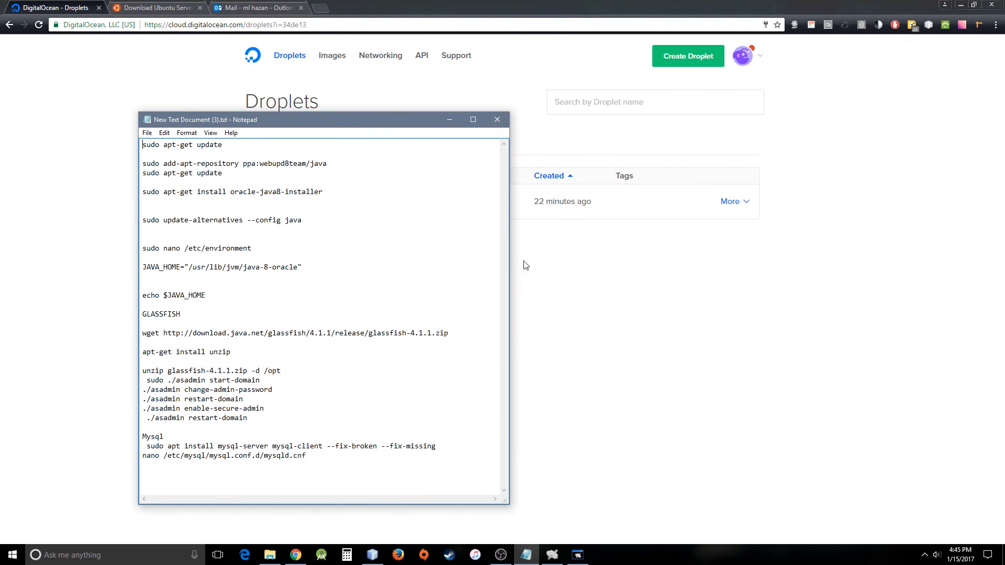
mouse_move(542, 320)
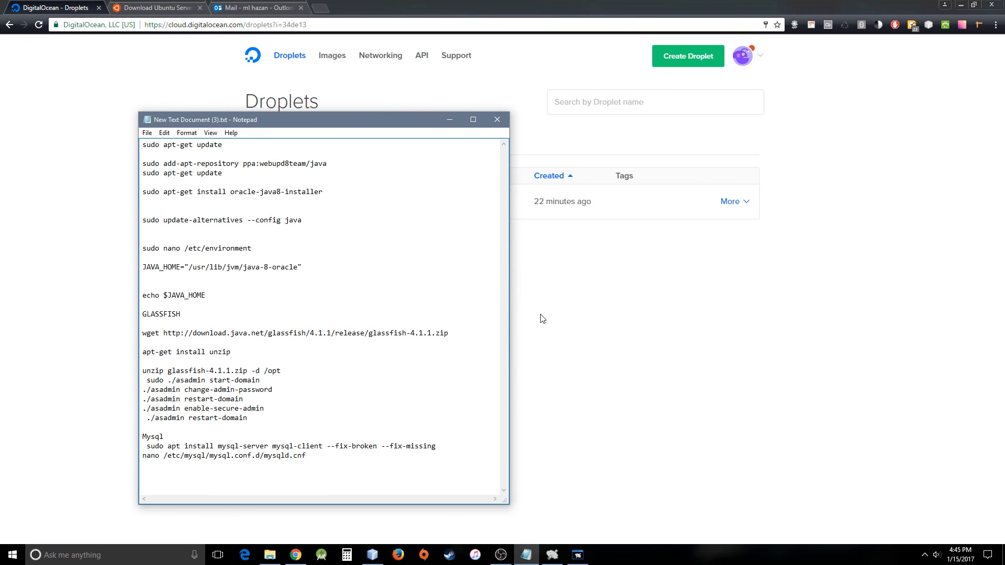
mouse_move(509, 308)
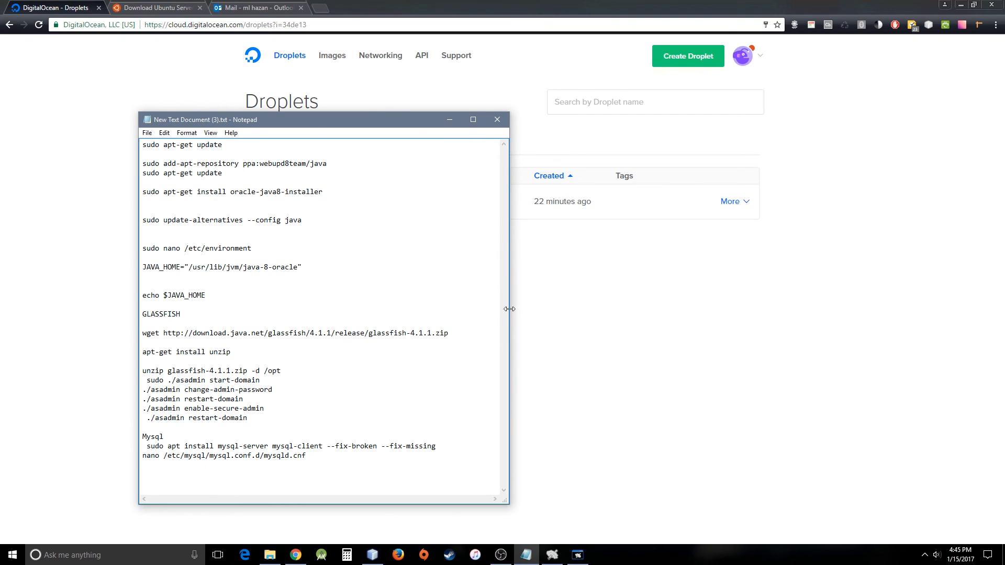
mouse_move(346, 477)
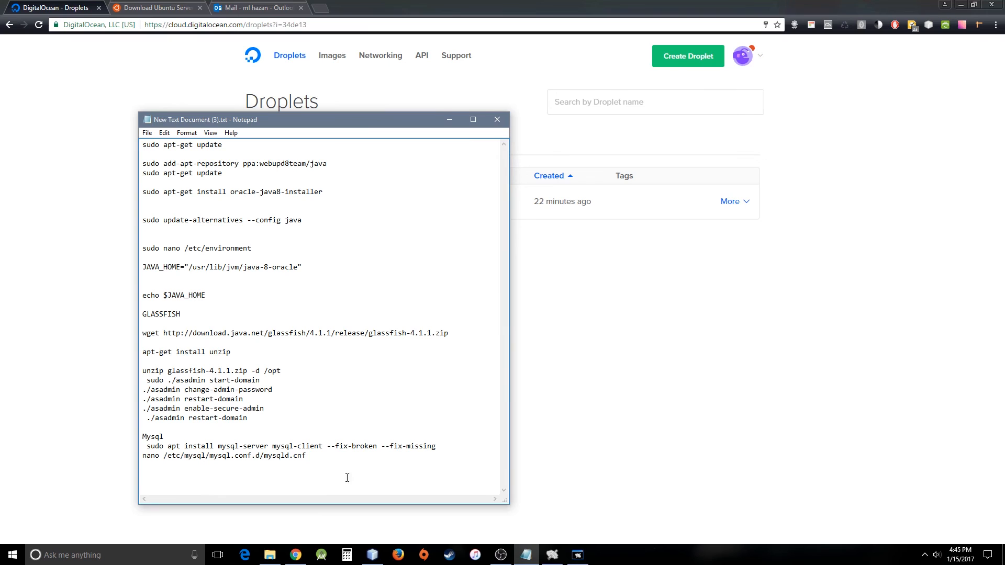
mouse_move(351, 376)
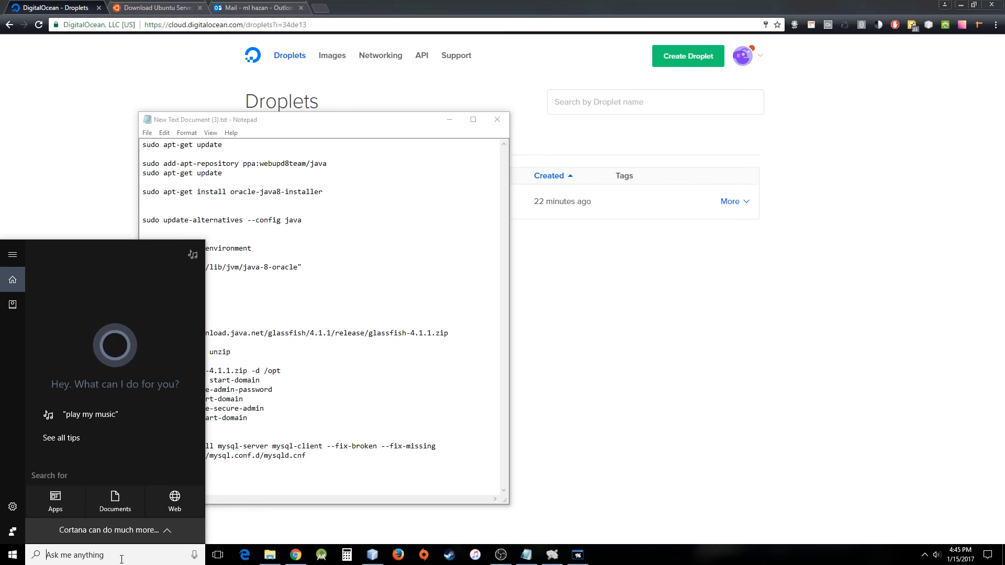
Step: Launch Bash on Ubuntu and select the droplet IP in the DigitalOcean email
text(ubun)
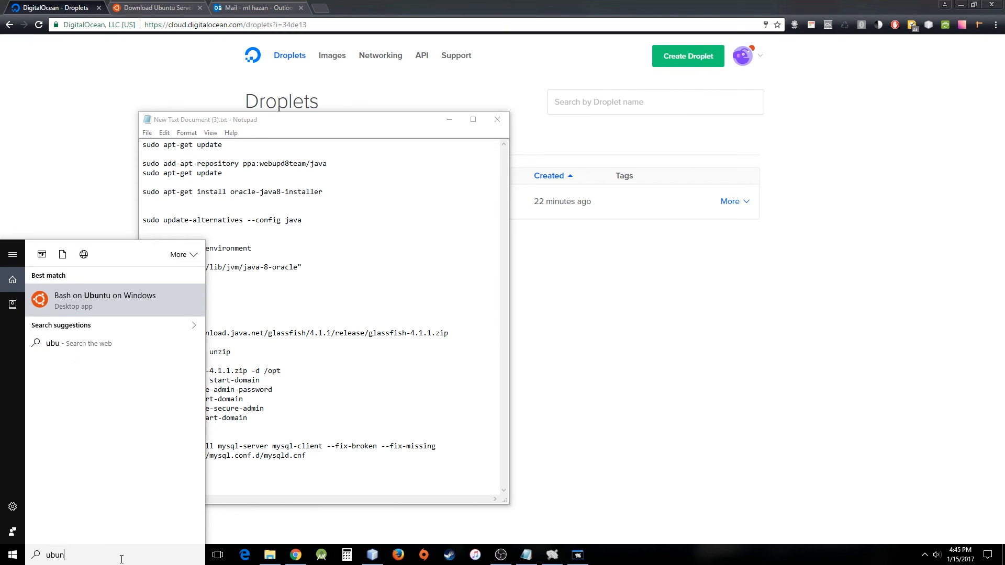
click(105, 300)
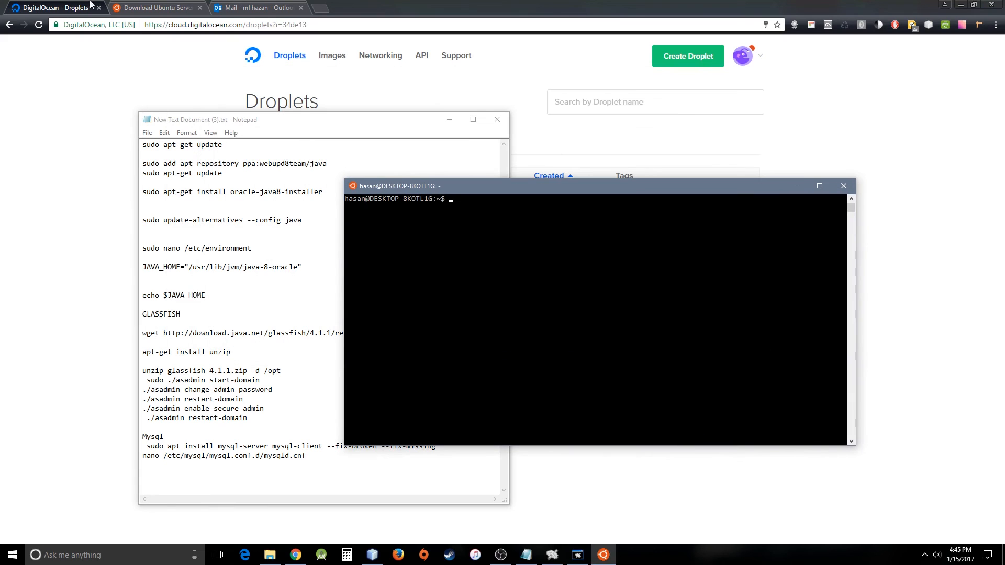
click(257, 7)
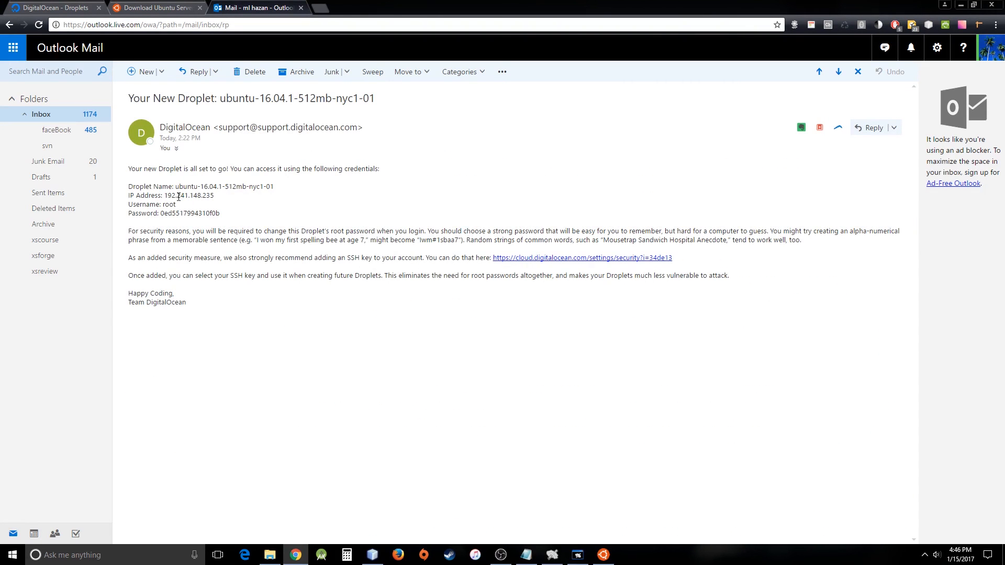
double_click(188, 194)
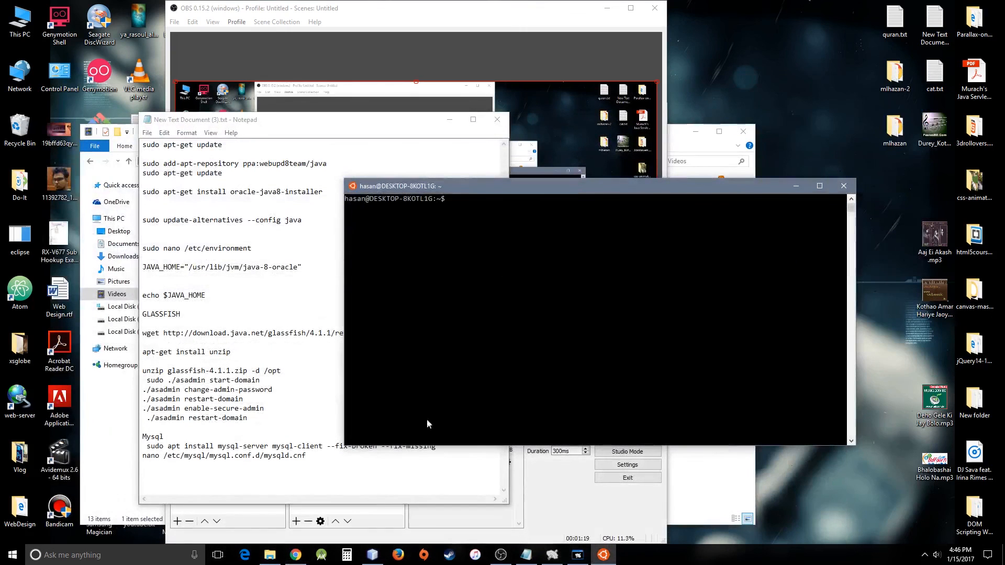
text(ssh)
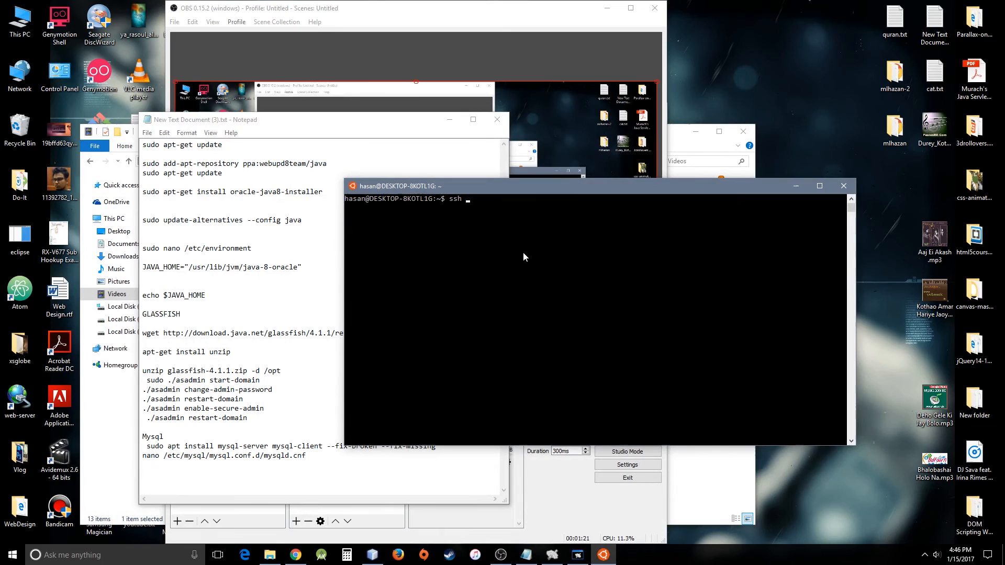
text(root)
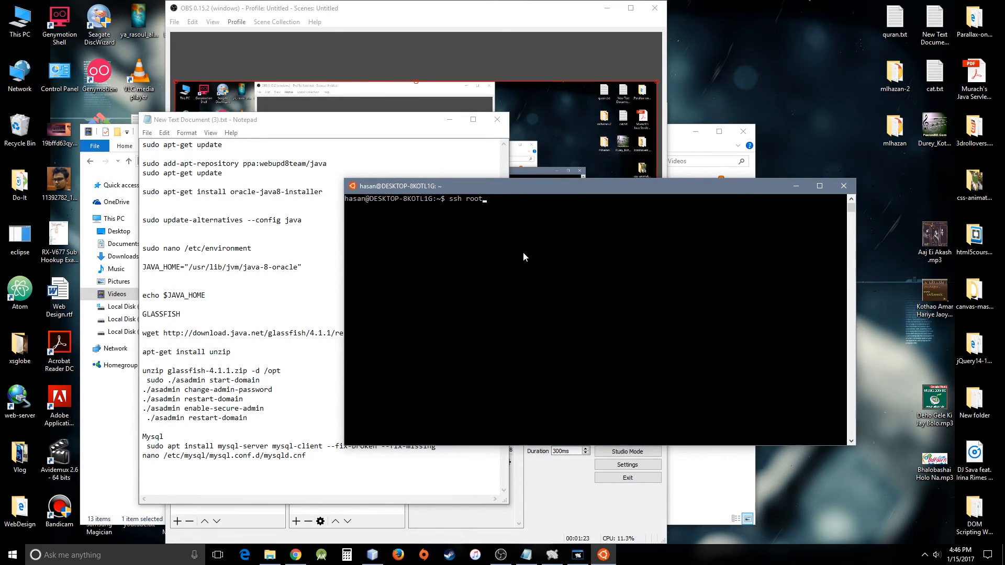
text(@192.241.148.235)
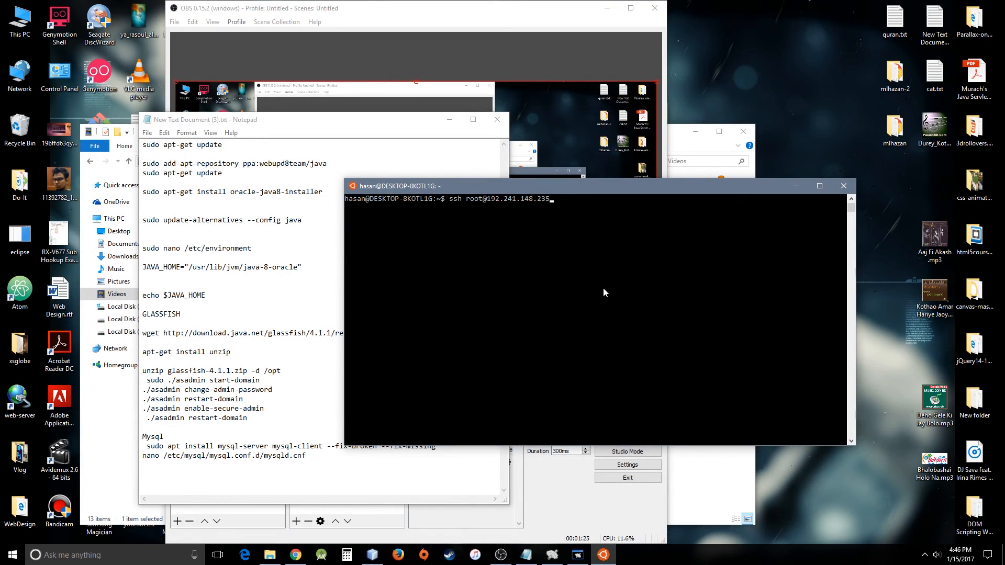
key(Return)
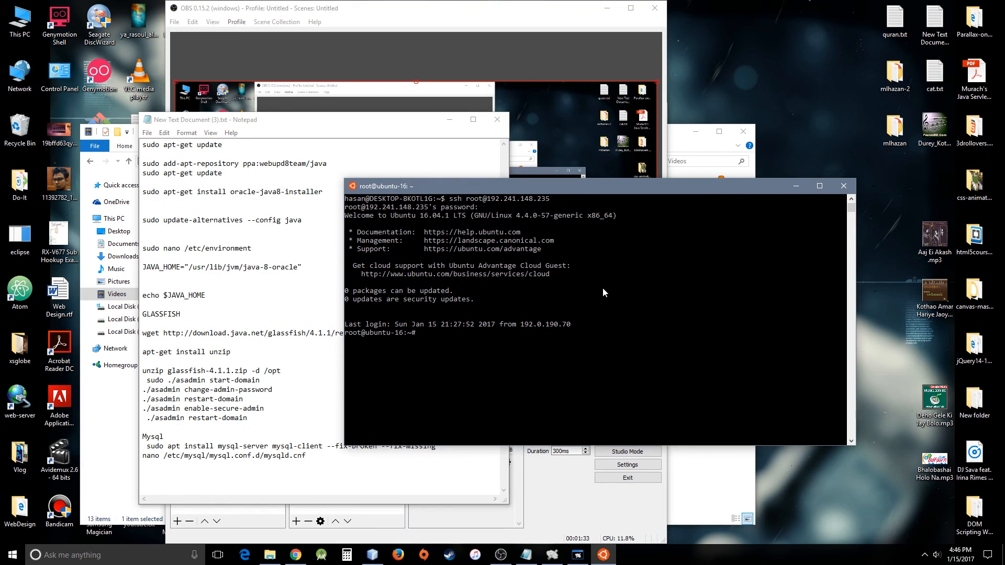
mouse_move(597, 351)
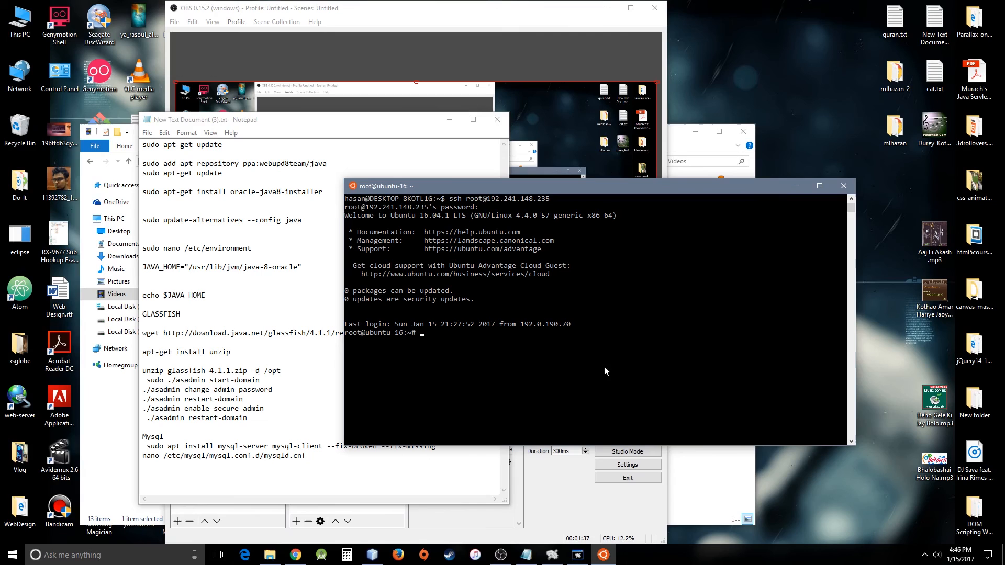
mouse_move(654, 354)
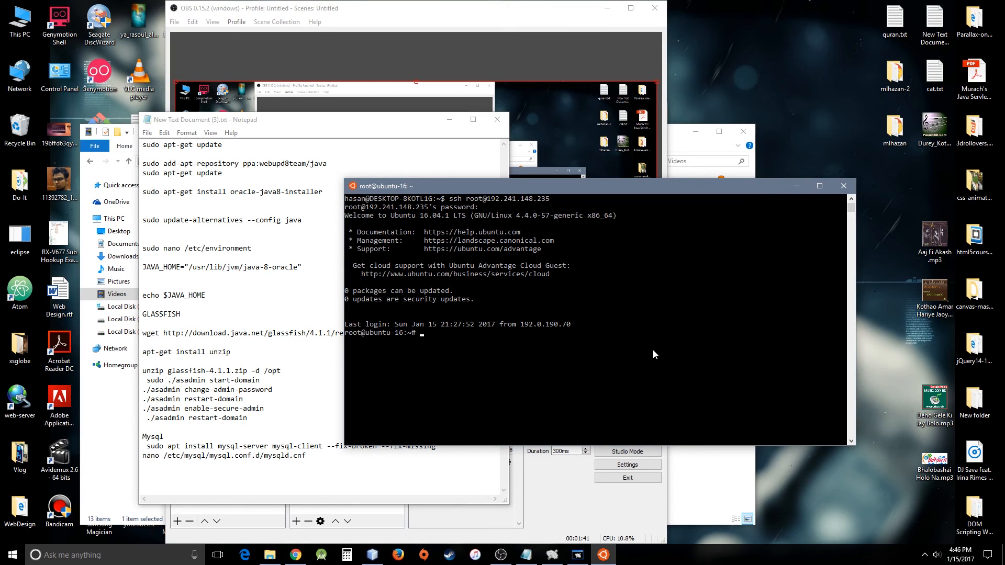
Step: Run sudo apt-get update on the droplet
text(sudo)
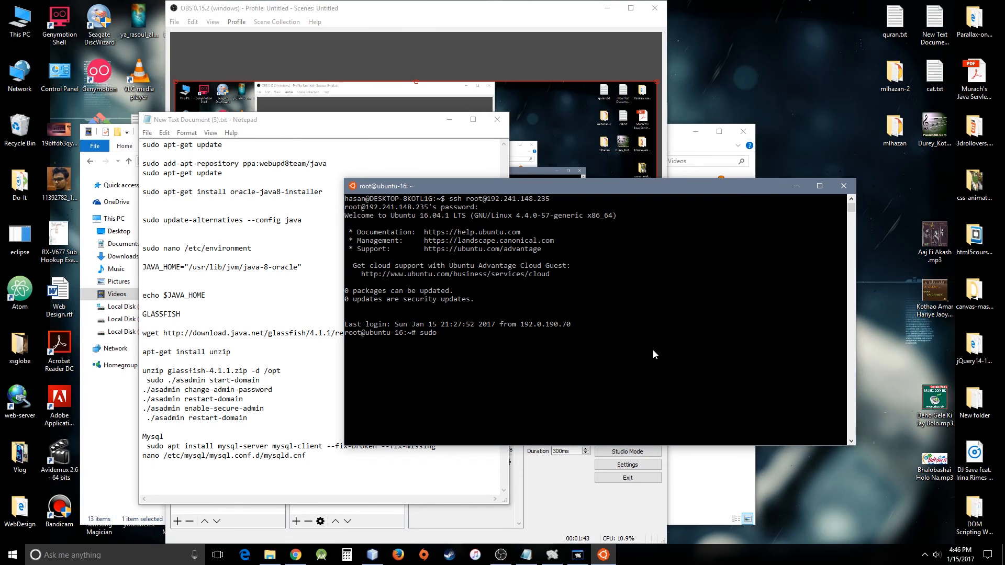
text(apt-)
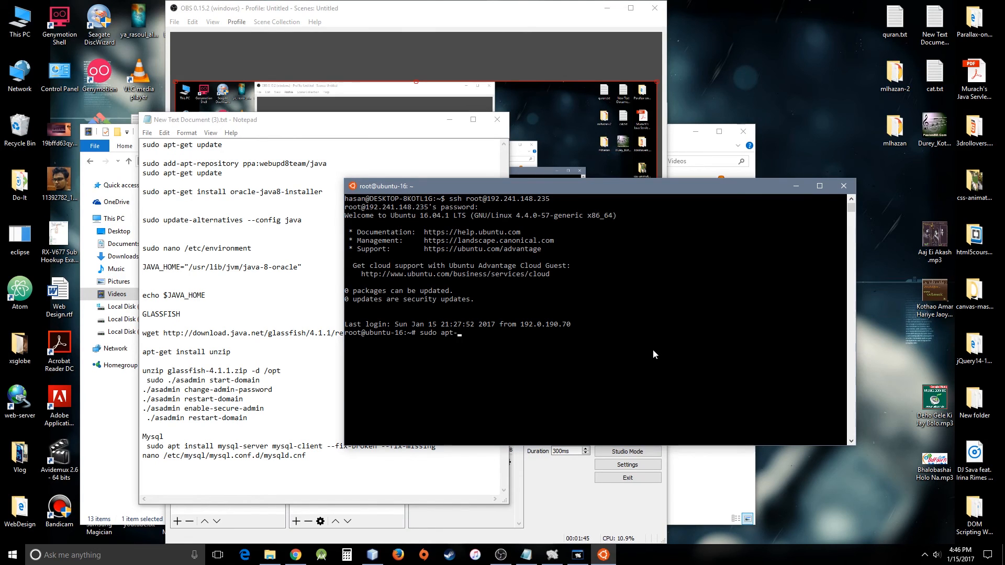
text(get)
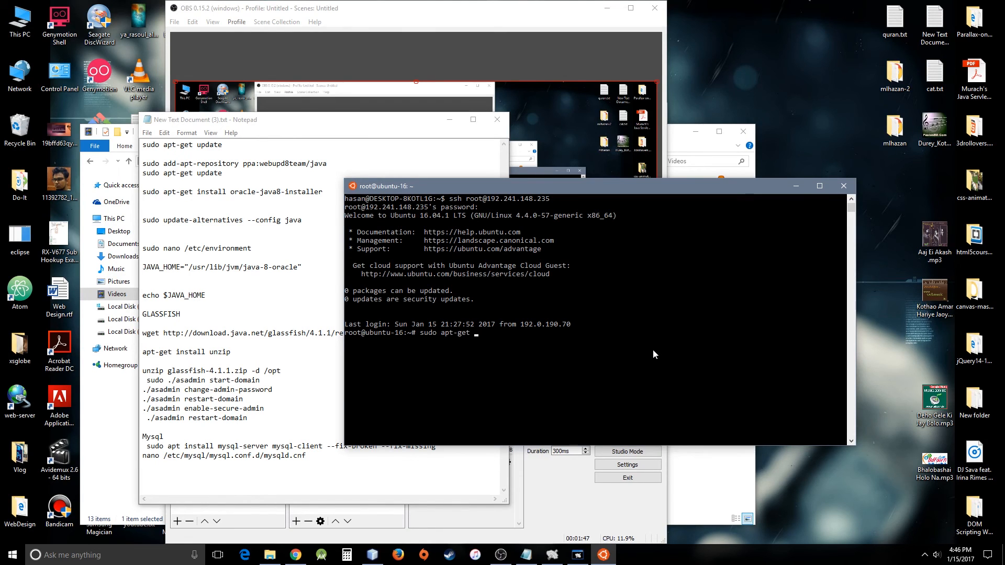
text(upda)
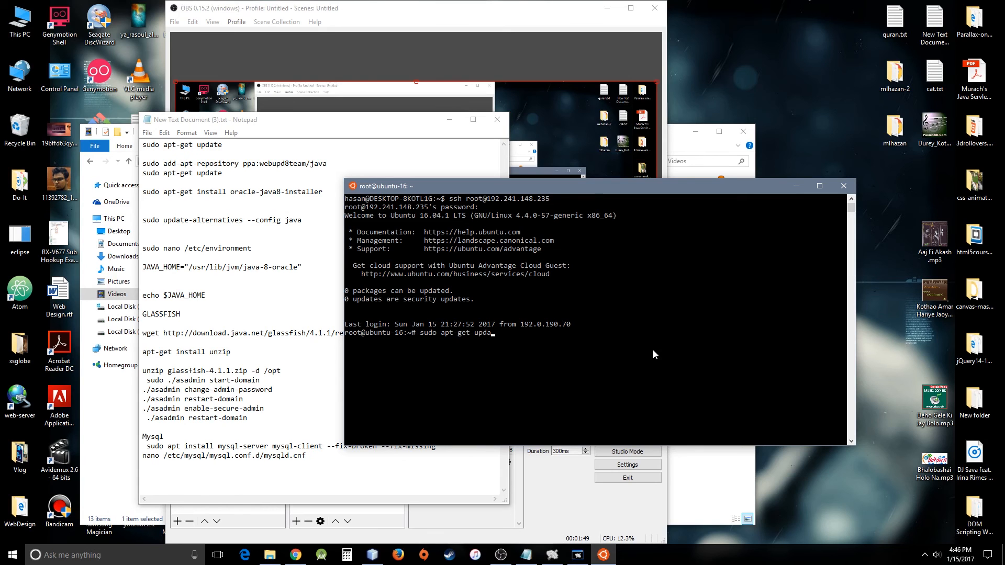
key(Return)
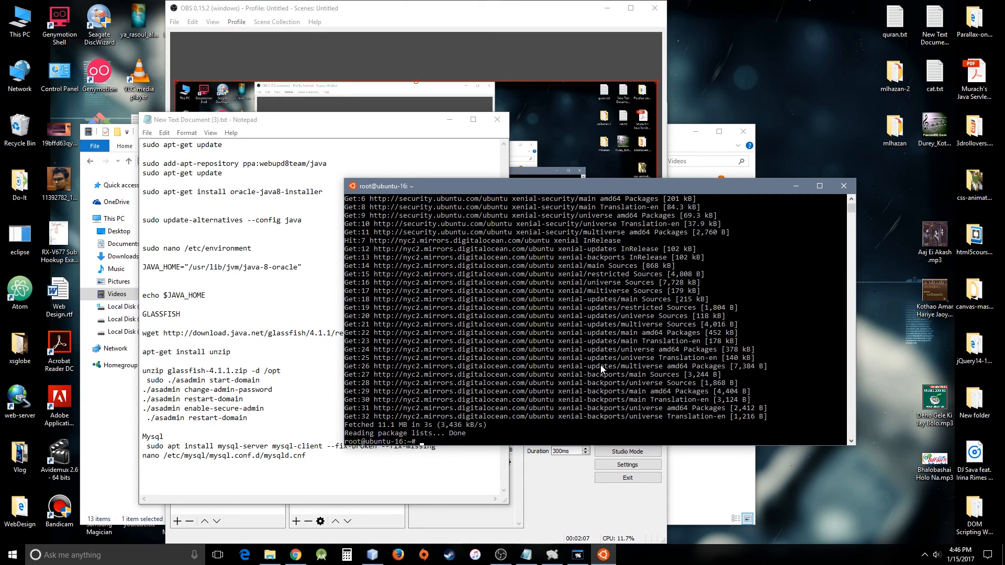
Step: Run the upgrade command and answer Y to install the 34 upgrades
text(sudo apt-get update)
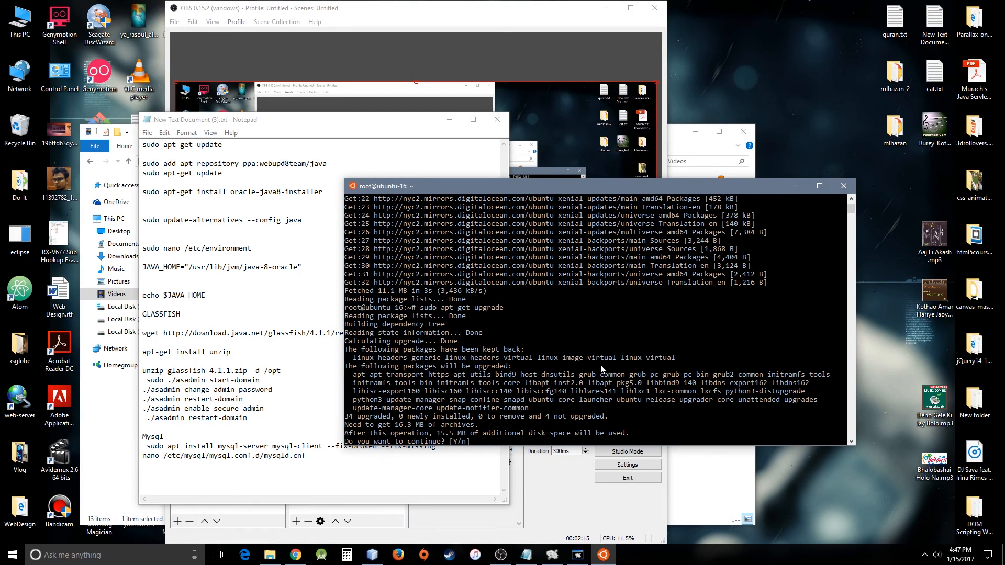
text(Y)
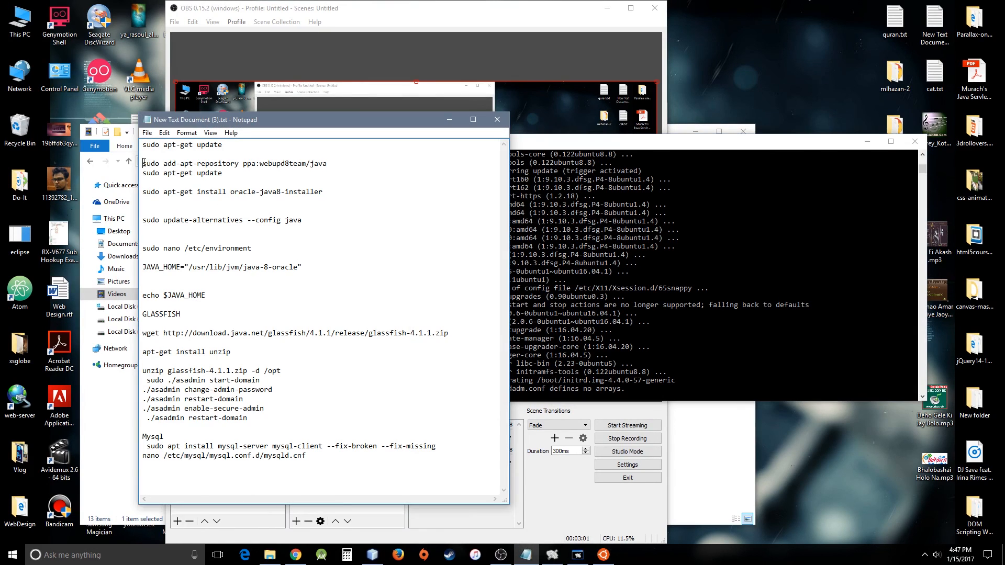
Step: Copy the add-apt-repository ppa:webupd8team/java command and run the apt-get follow-up
triple_click(234, 163)
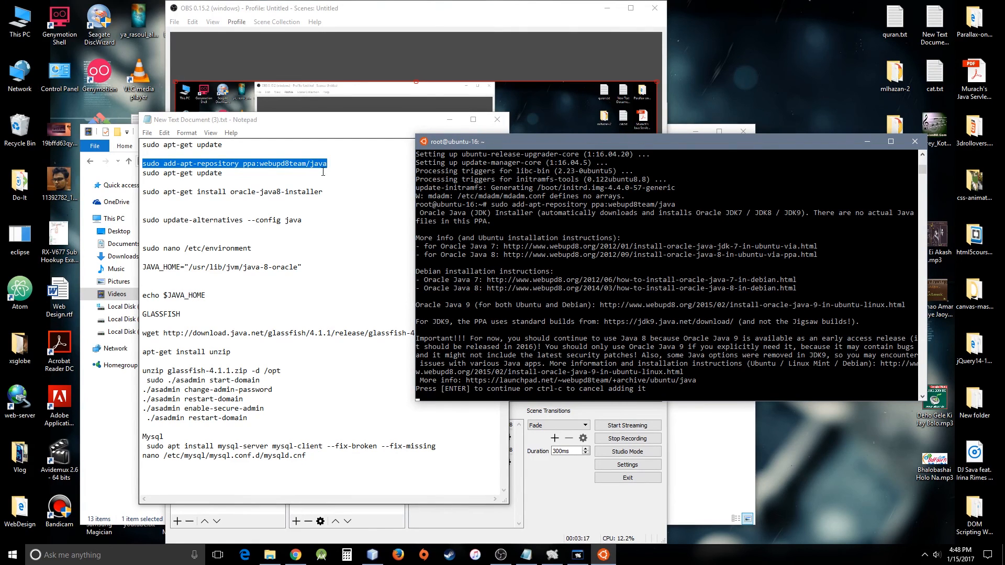
mouse_move(544, 322)
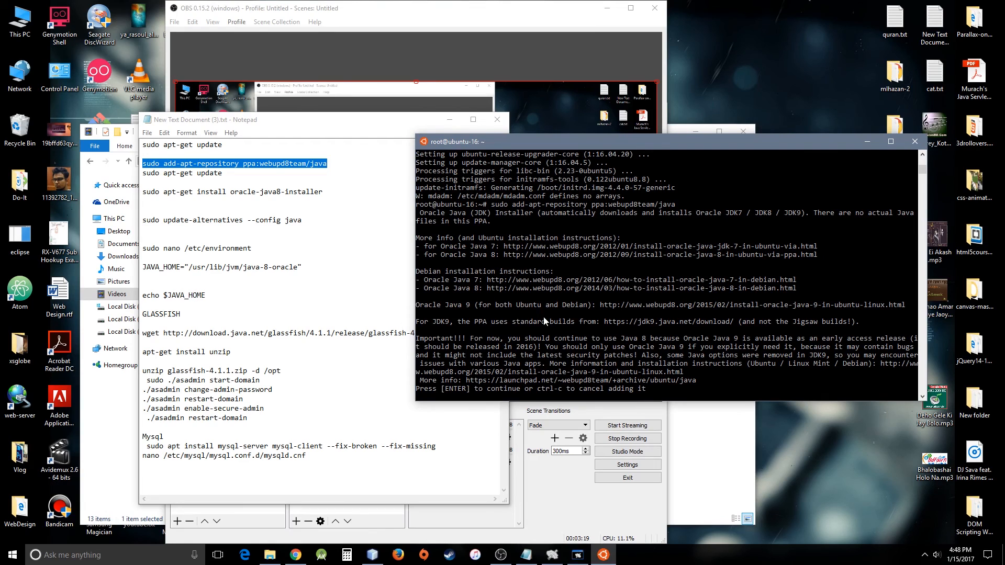
mouse_move(657, 386)
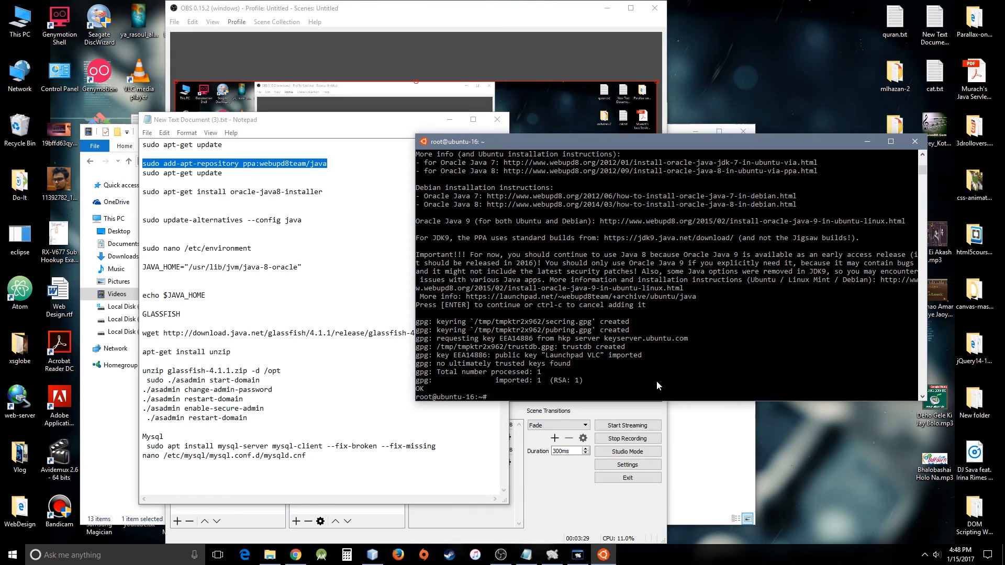
mouse_move(580, 368)
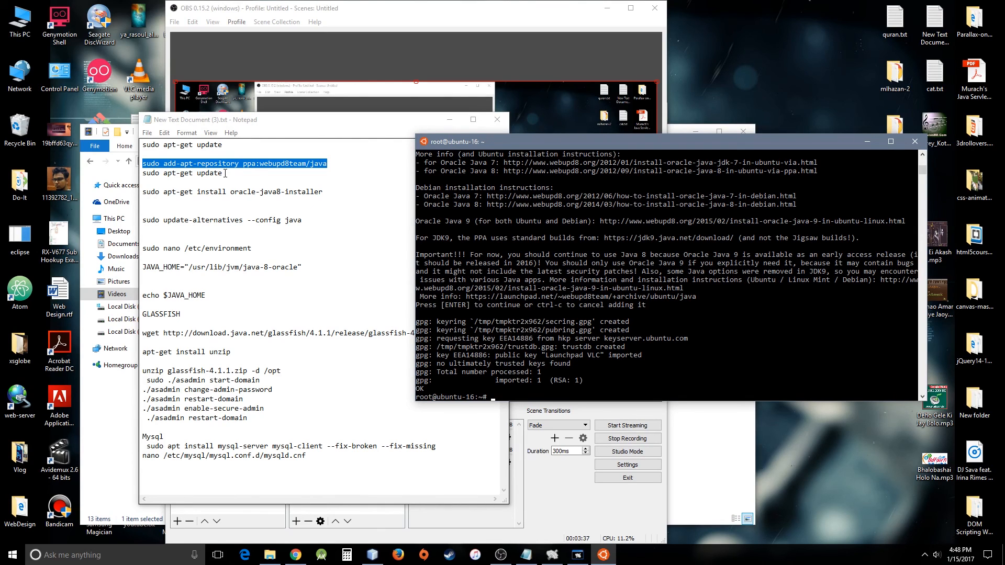
mouse_move(245, 190)
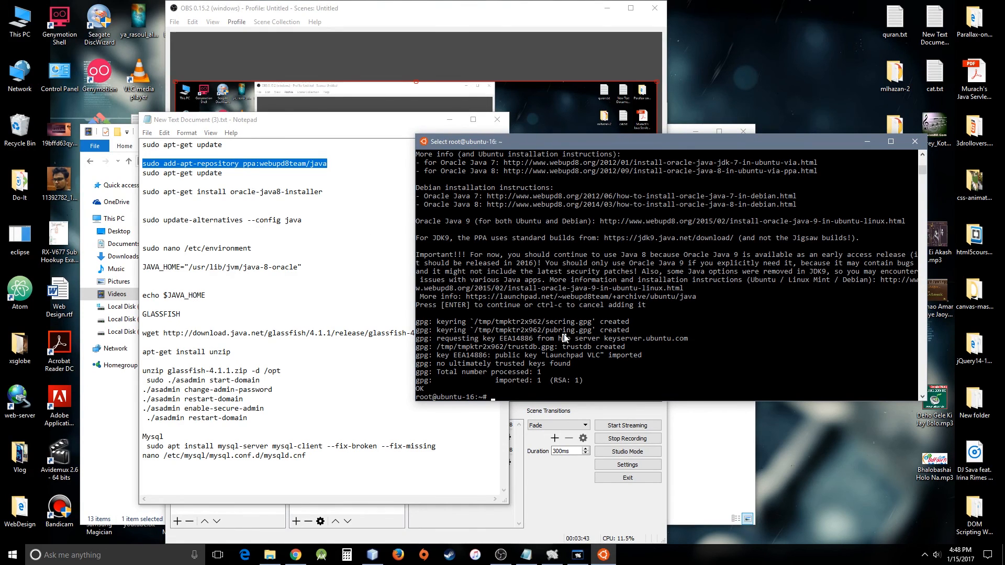
text(sudo apt-get upgrade)
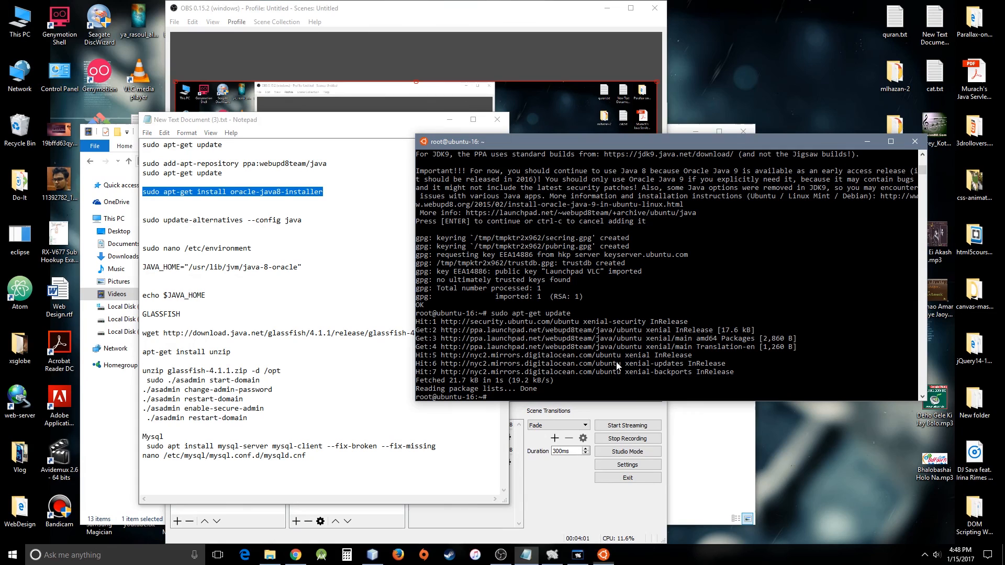
mouse_move(532, 390)
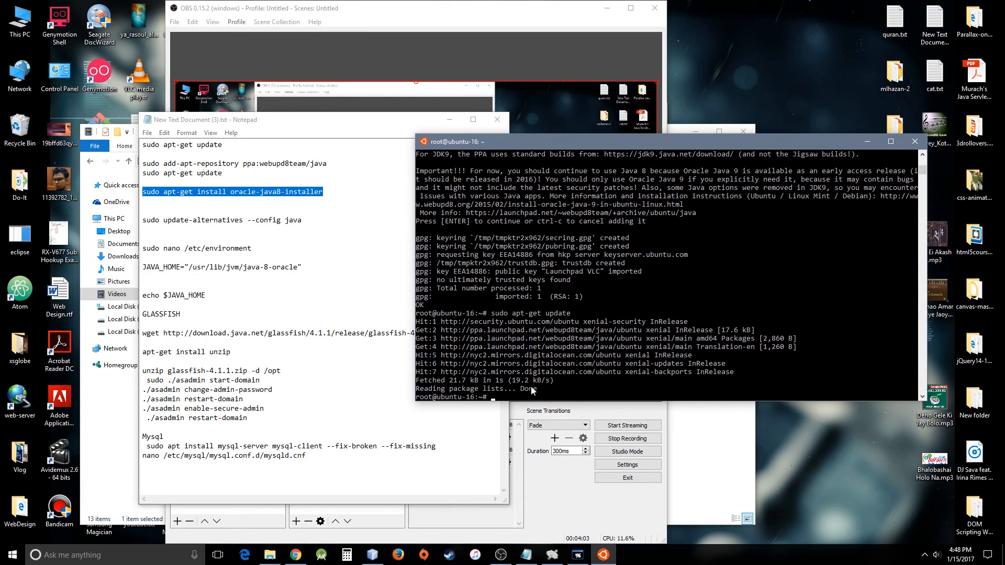
mouse_move(300, 251)
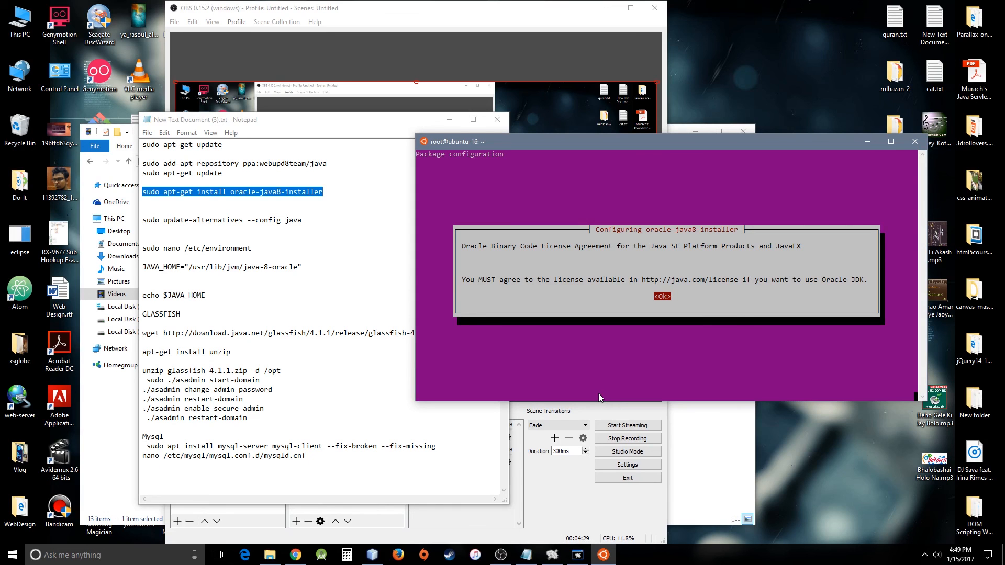
Step: Accept the Oracle Binary Code license with <Ok> then <Yes>
click(662, 296)
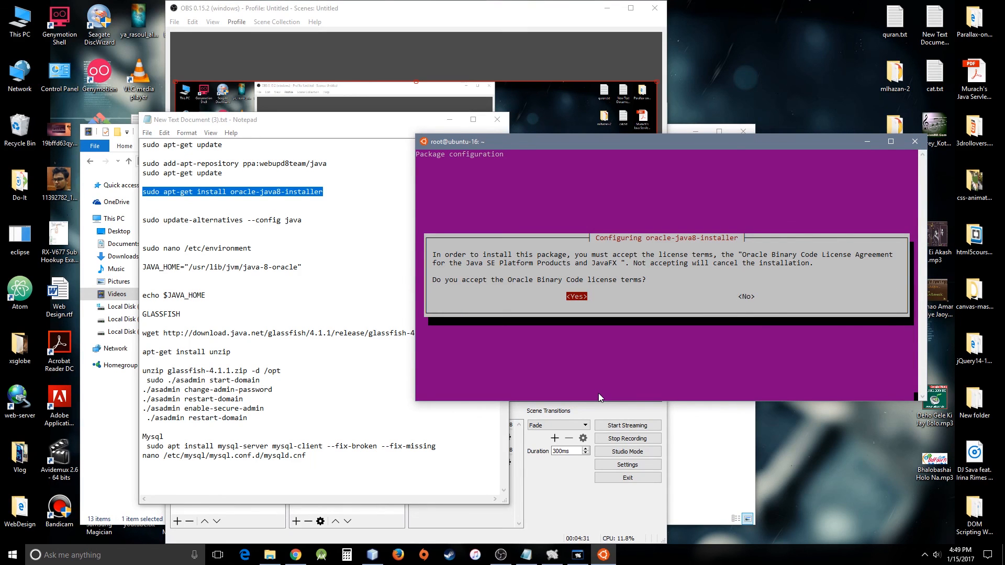
click(574, 297)
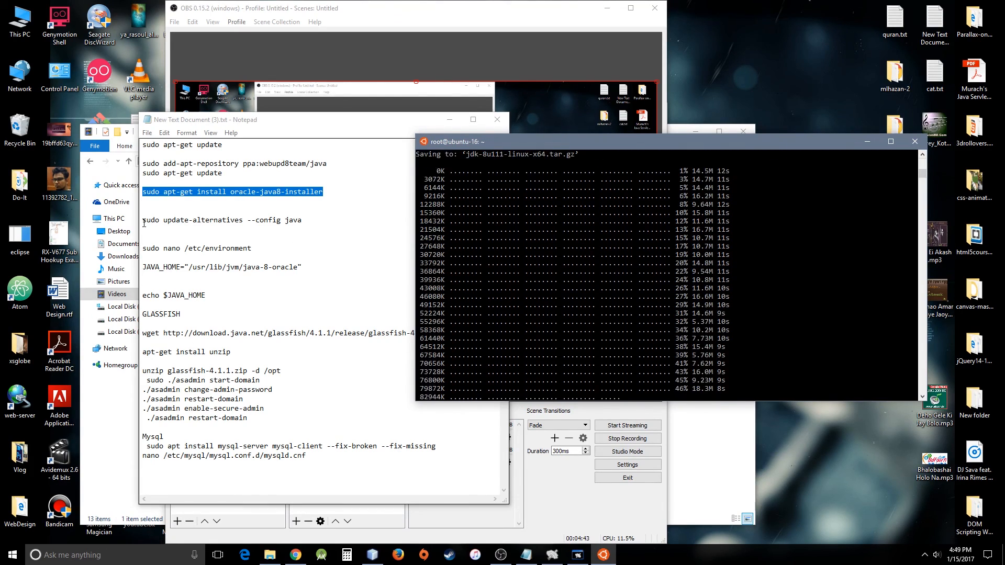
Step: Select the update-alternatives command line in the Notepad notes
click(220, 220)
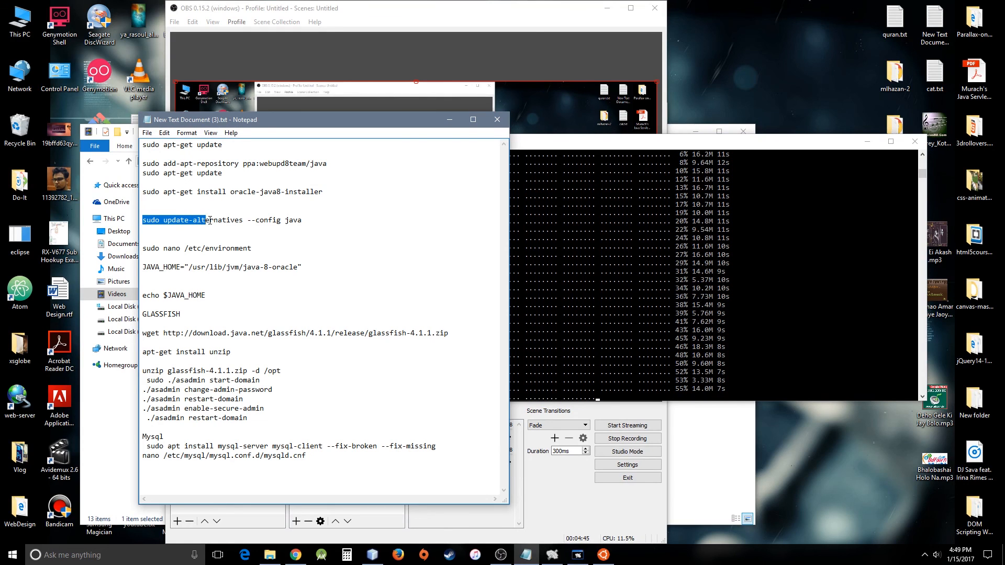
click(303, 220)
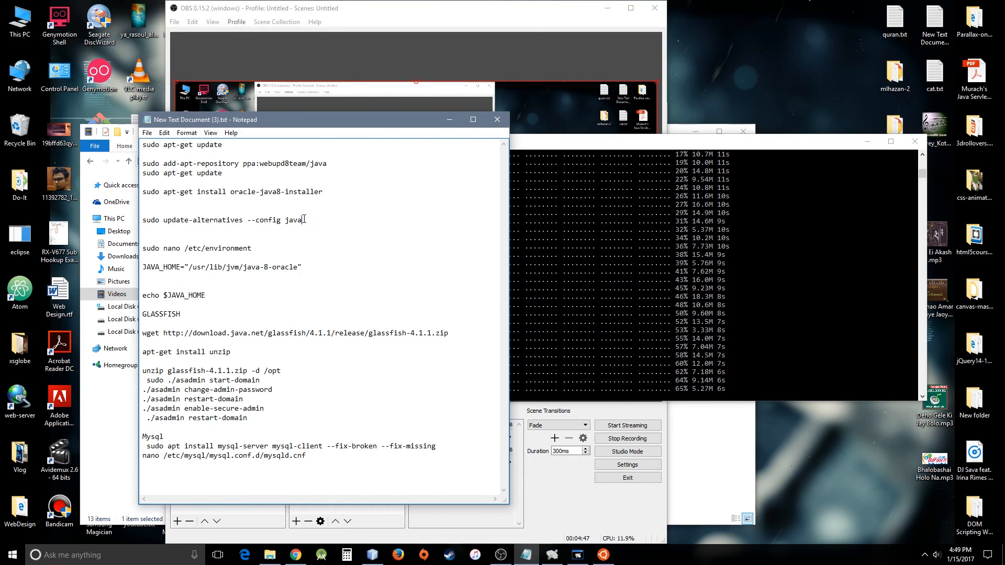
triple_click(221, 220)
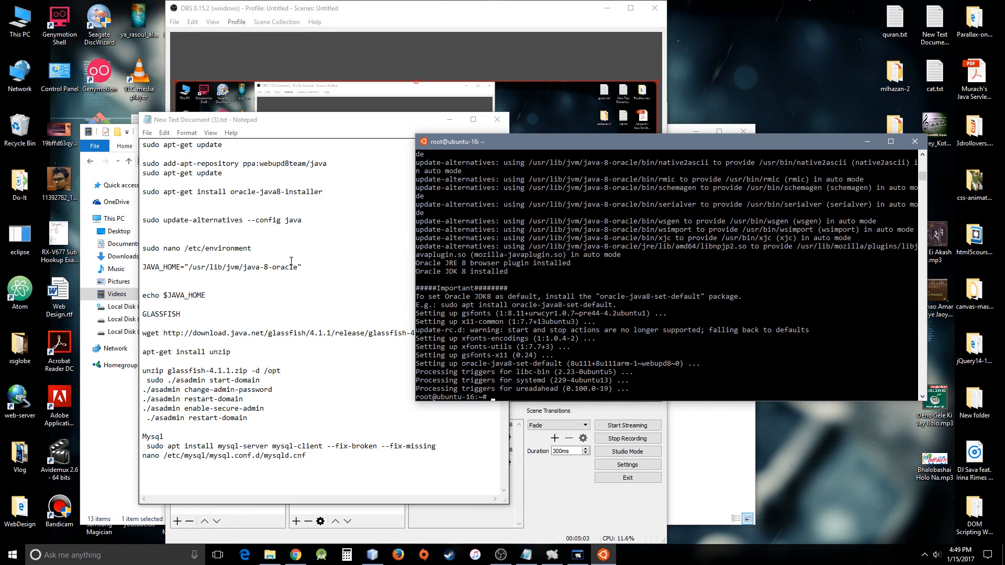
mouse_move(298, 315)
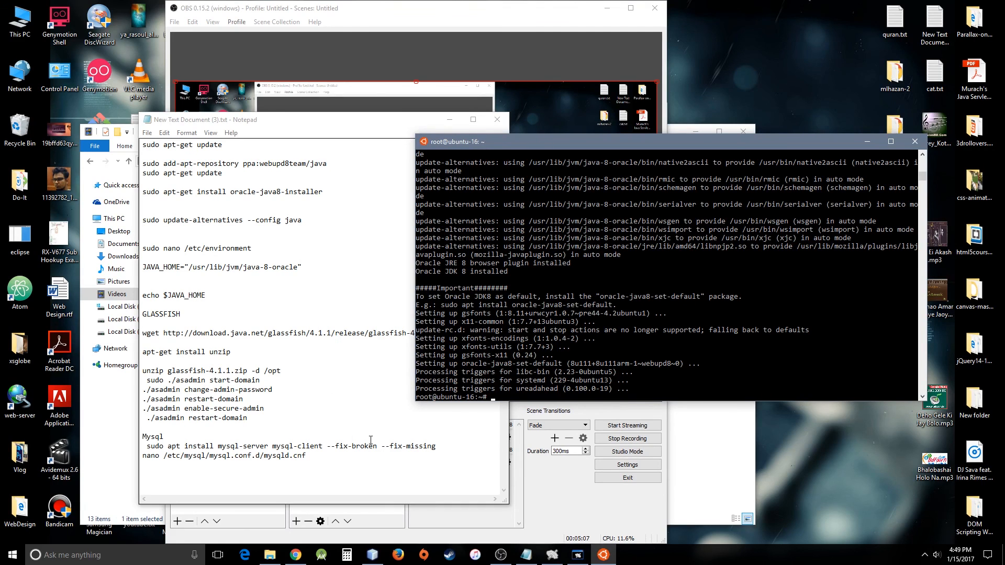
mouse_move(366, 341)
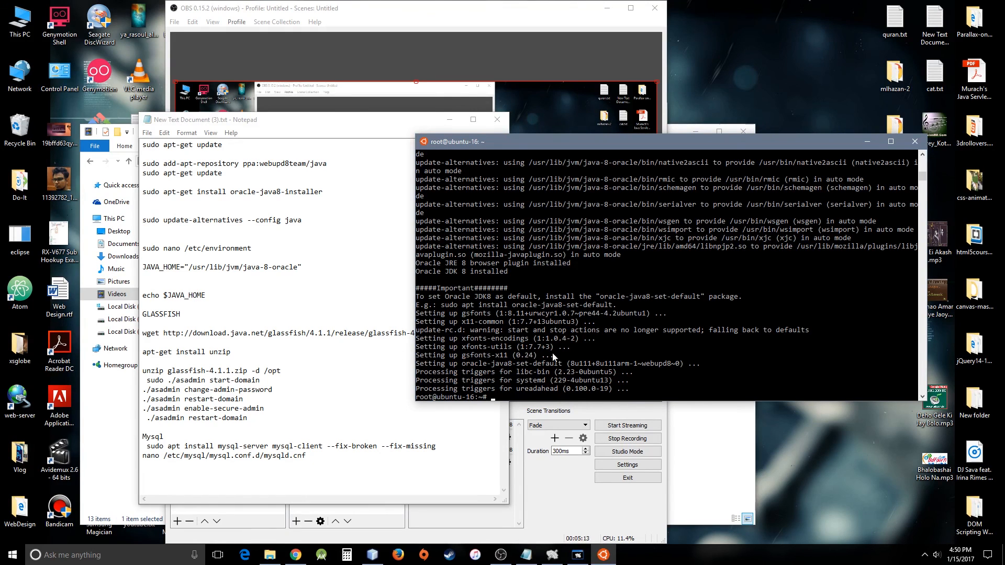
mouse_move(620, 374)
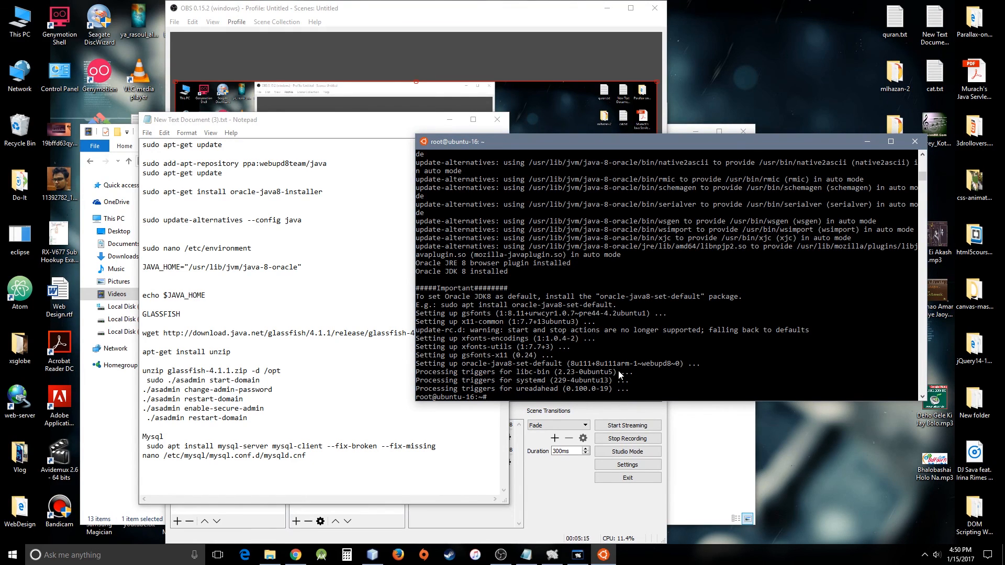
mouse_move(653, 345)
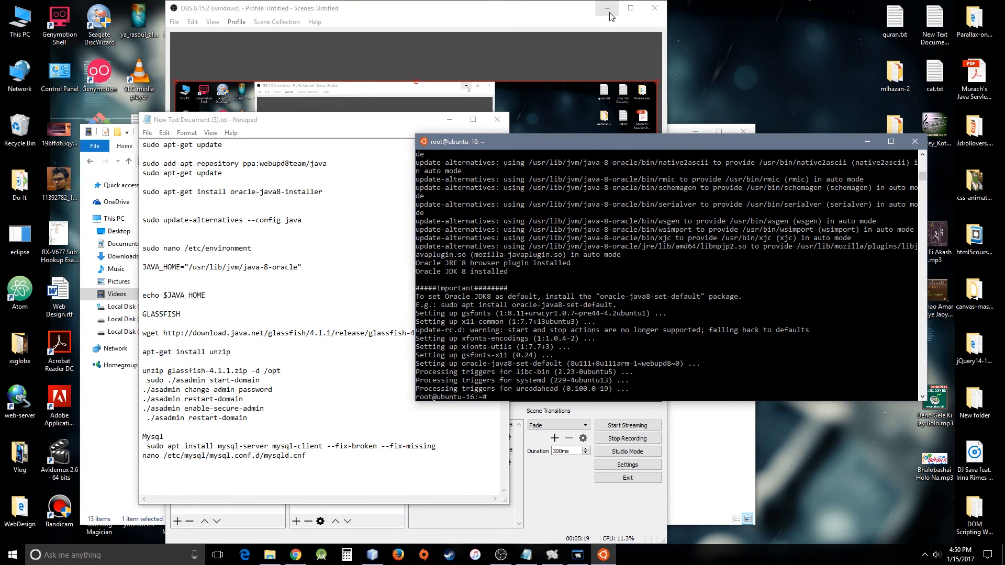
Step: Hide the recorder window and type java -version at the root prompt
click(607, 8)
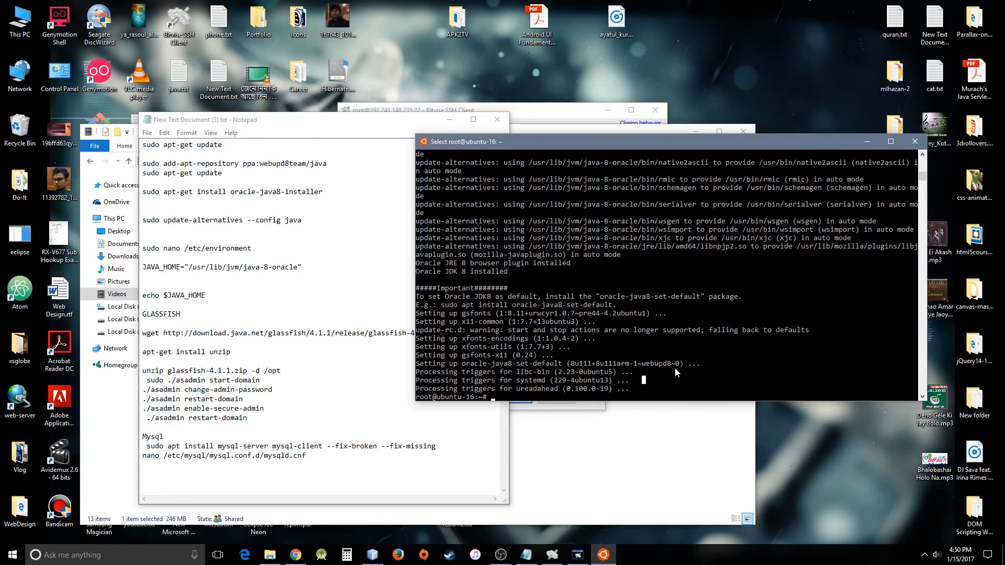
mouse_move(666, 366)
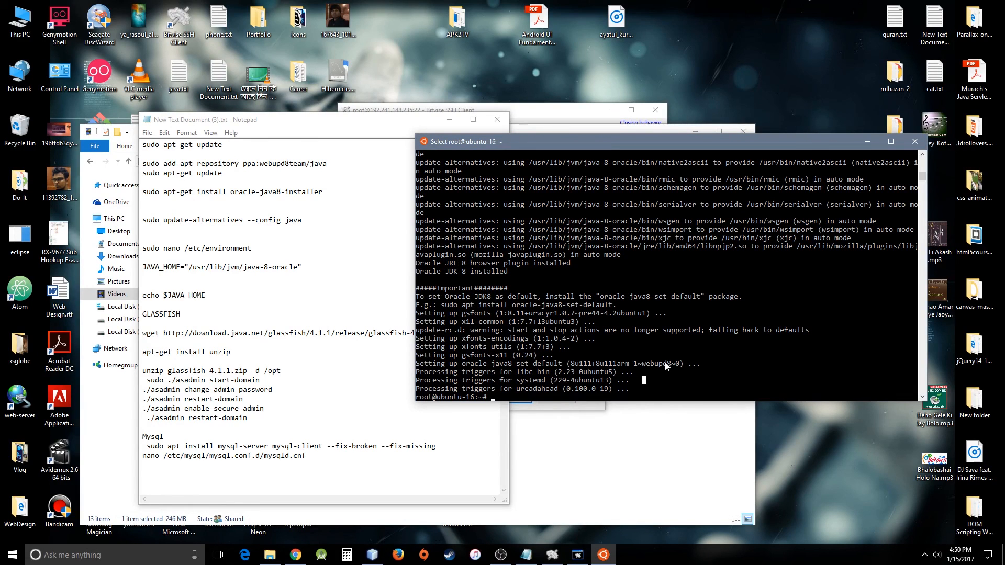
text(java)
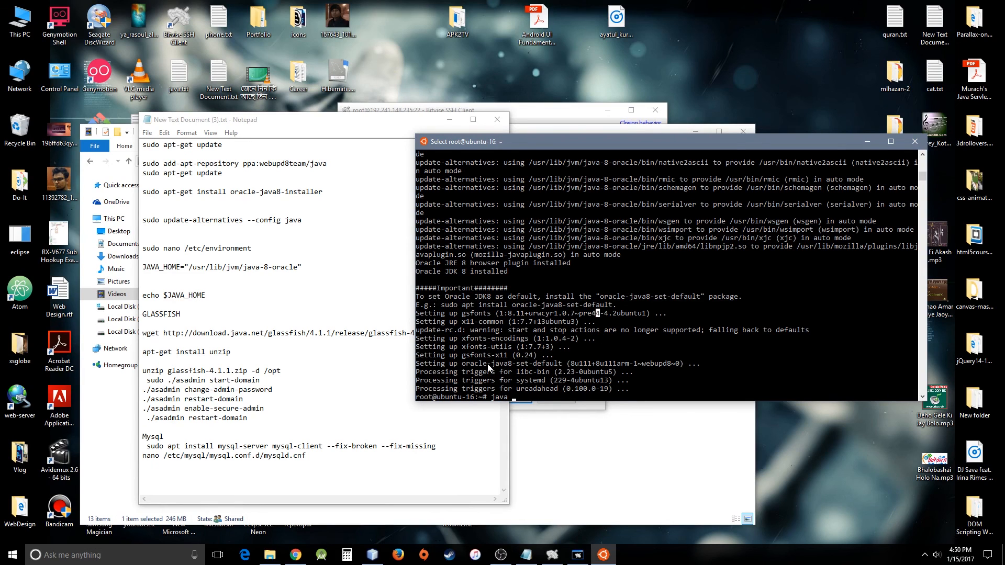
mouse_move(443, 269)
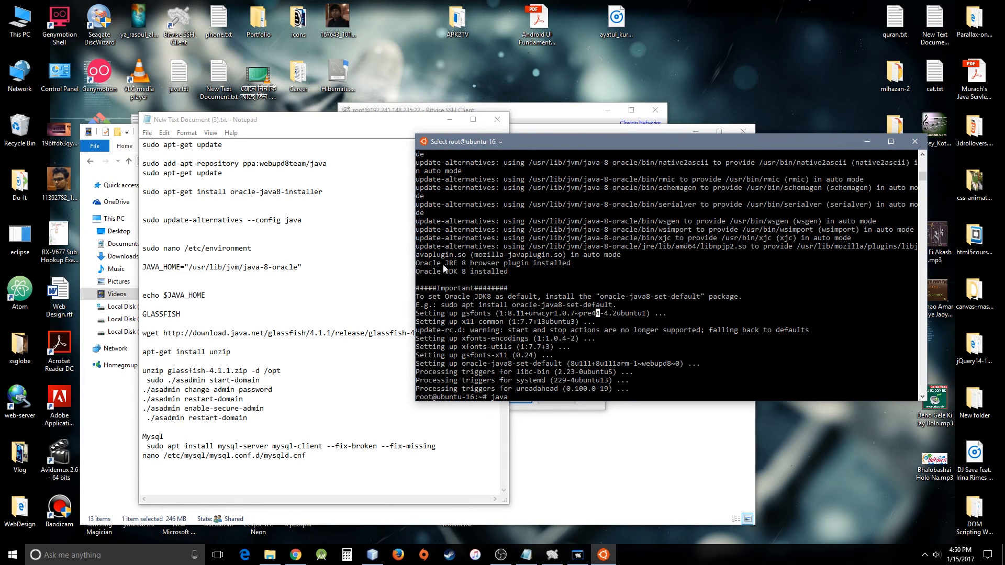
mouse_move(419, 263)
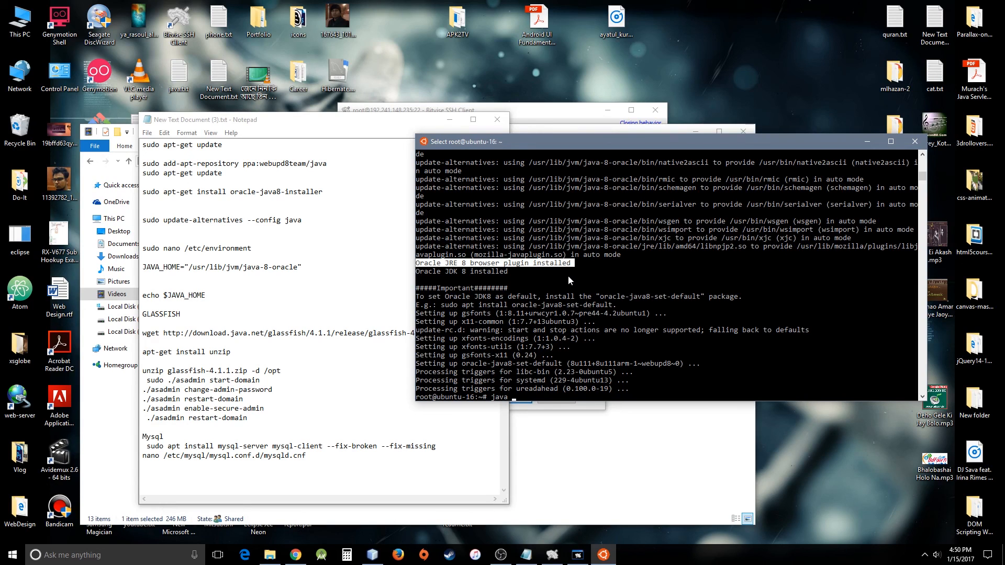
mouse_move(547, 385)
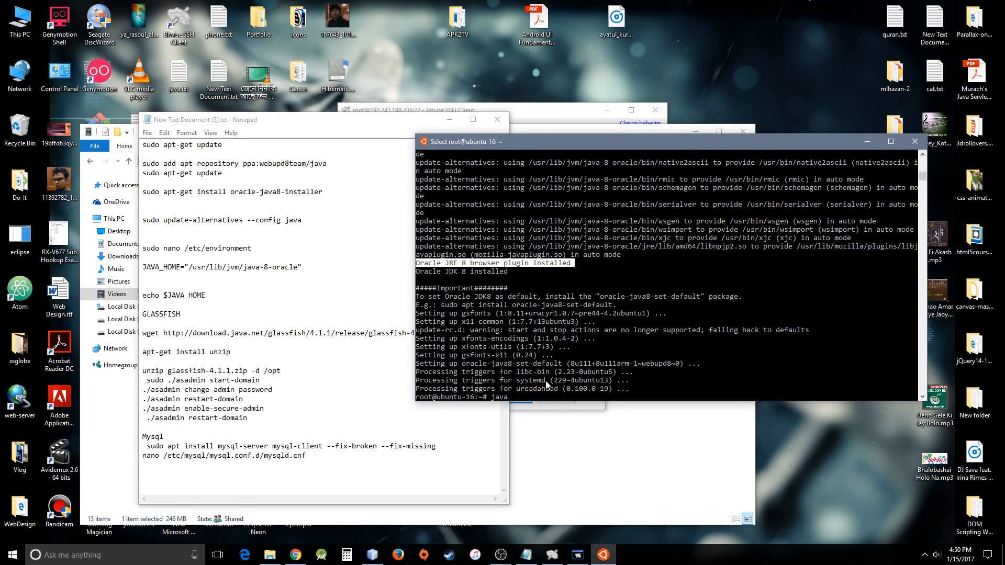
text(-version)
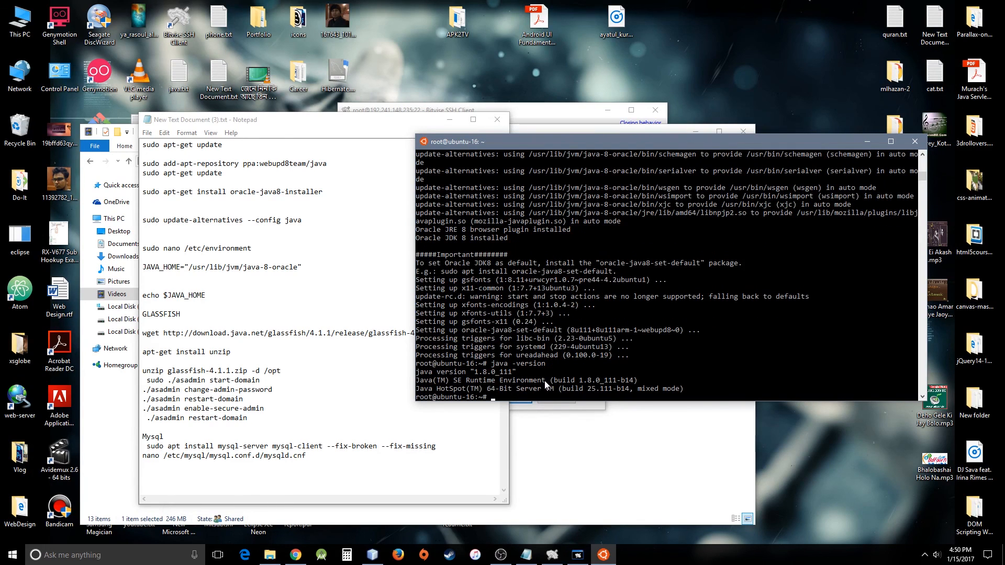
mouse_move(557, 392)
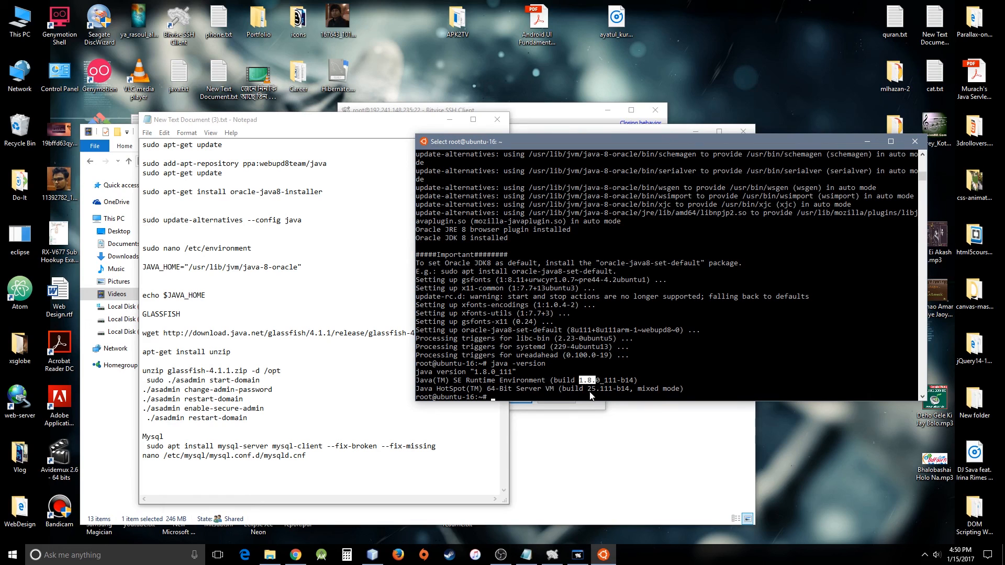
mouse_move(530, 399)
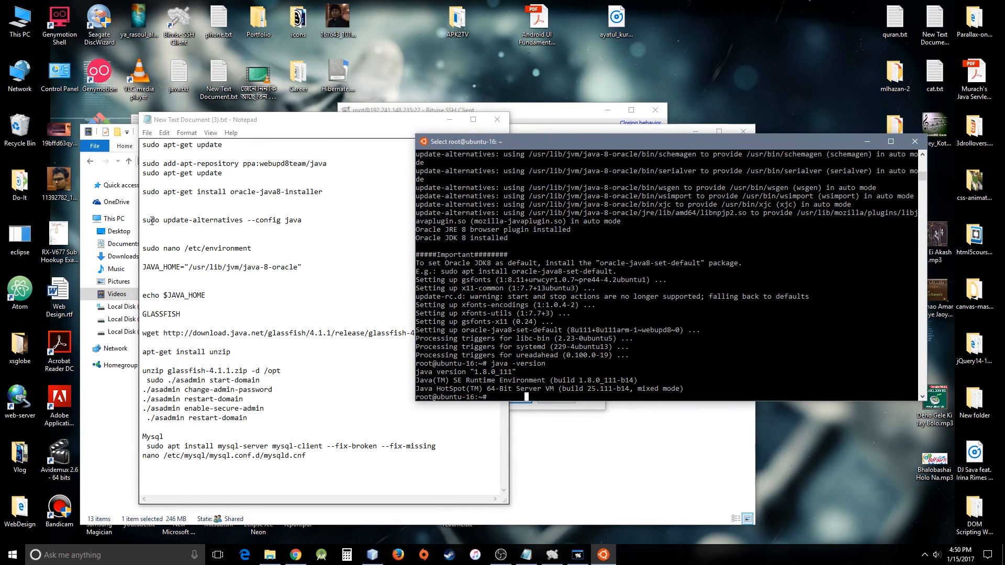
Step: Select the update-alternatives --config java line in Notepad
triple_click(221, 219)
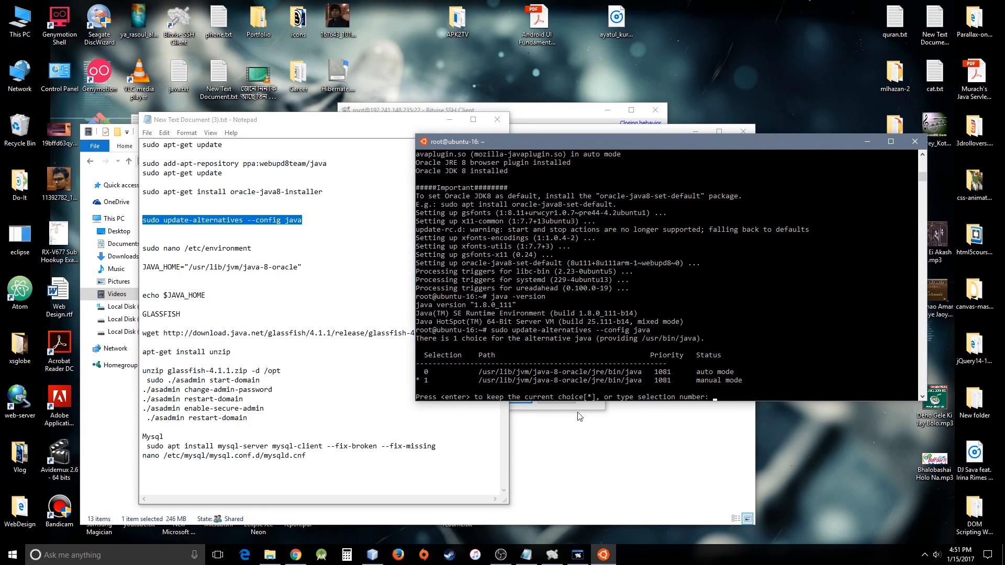
mouse_move(601, 385)
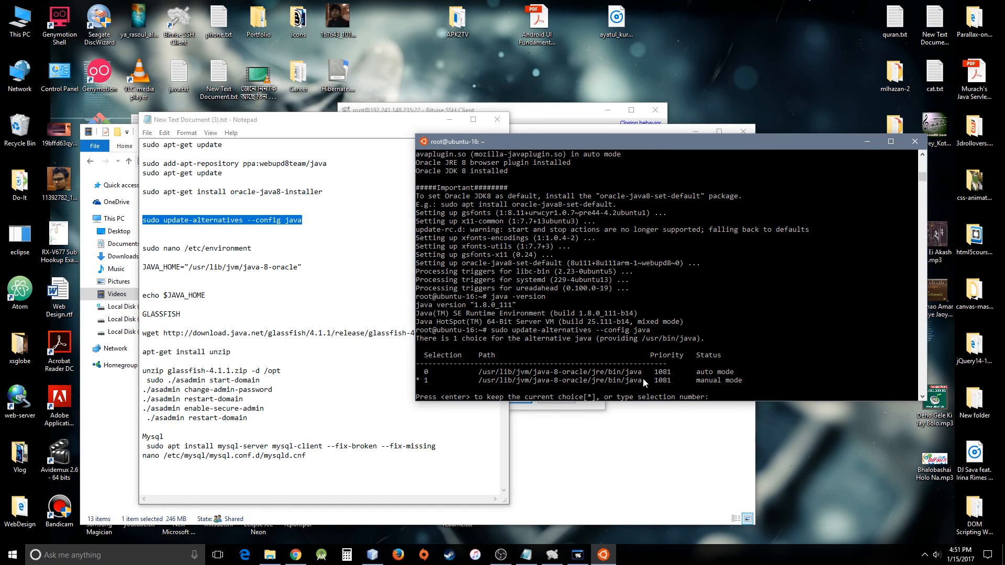
mouse_move(708, 386)
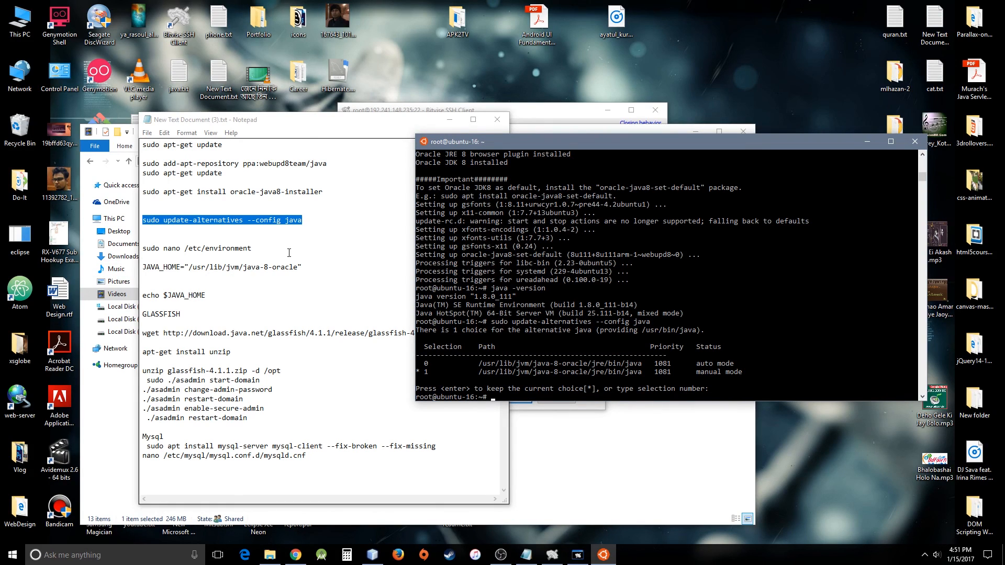
mouse_move(313, 323)
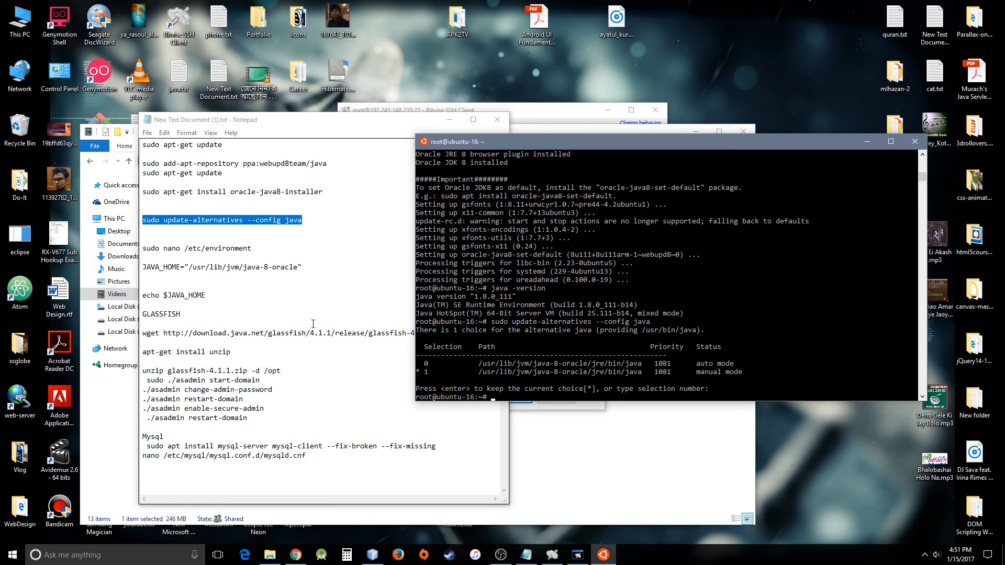
mouse_move(294, 294)
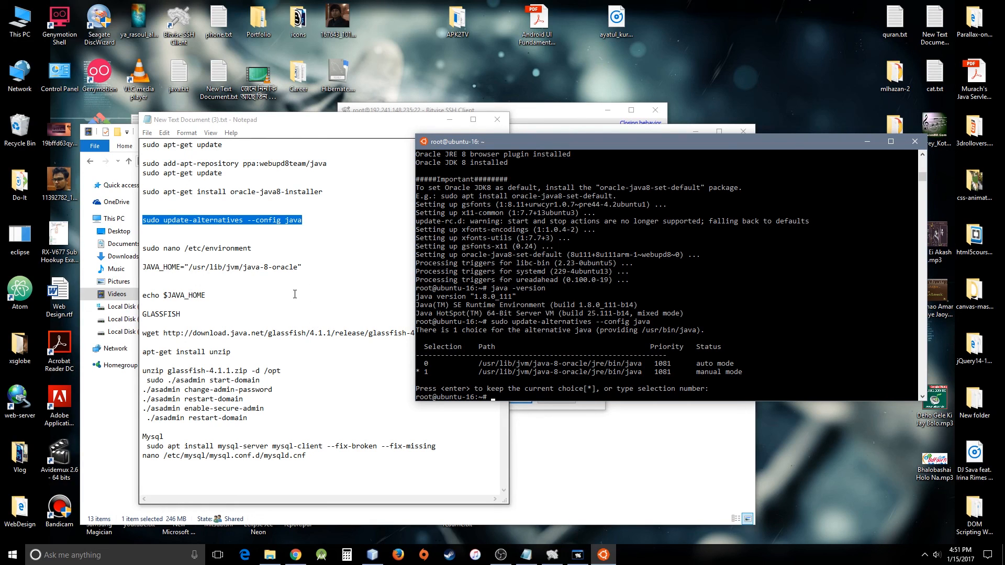
mouse_move(298, 271)
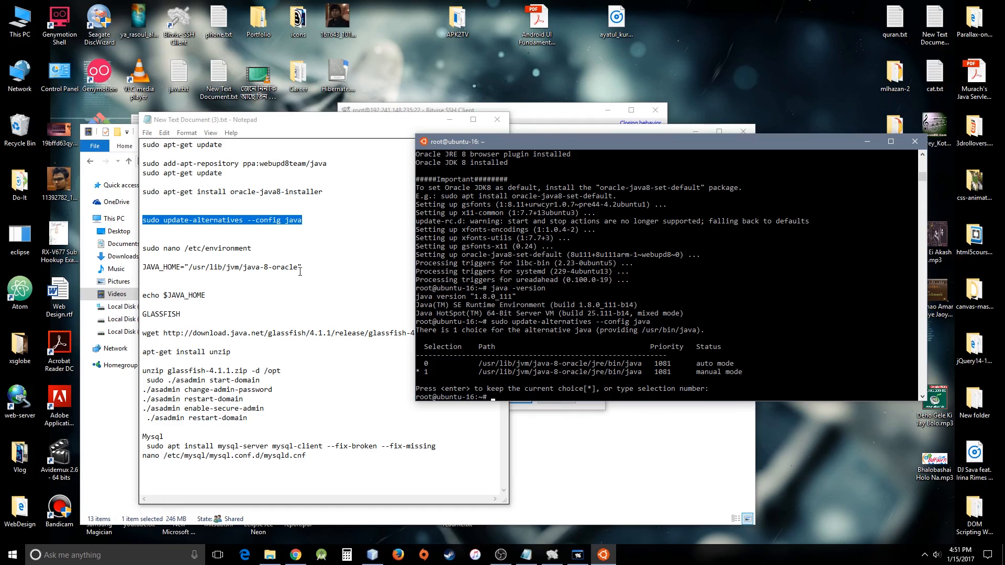
mouse_move(302, 257)
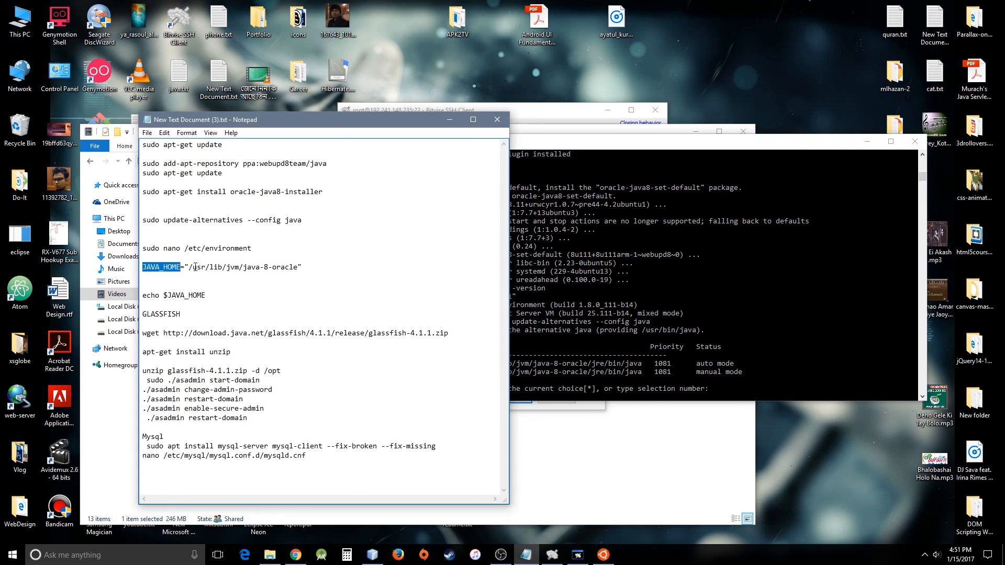
Step: Pick the sudo nano /etc/environment command from the notes
click(143, 248)
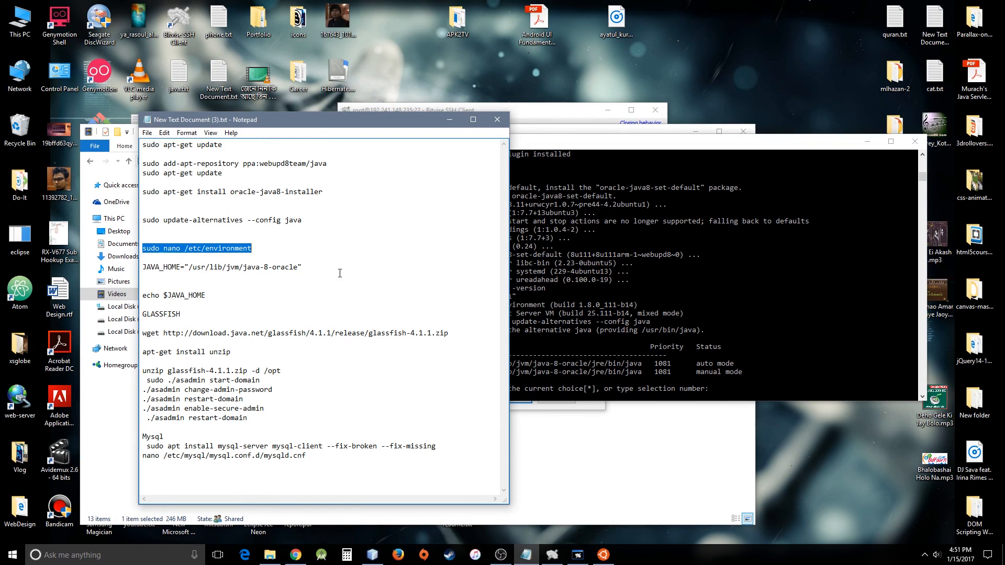
mouse_move(575, 358)
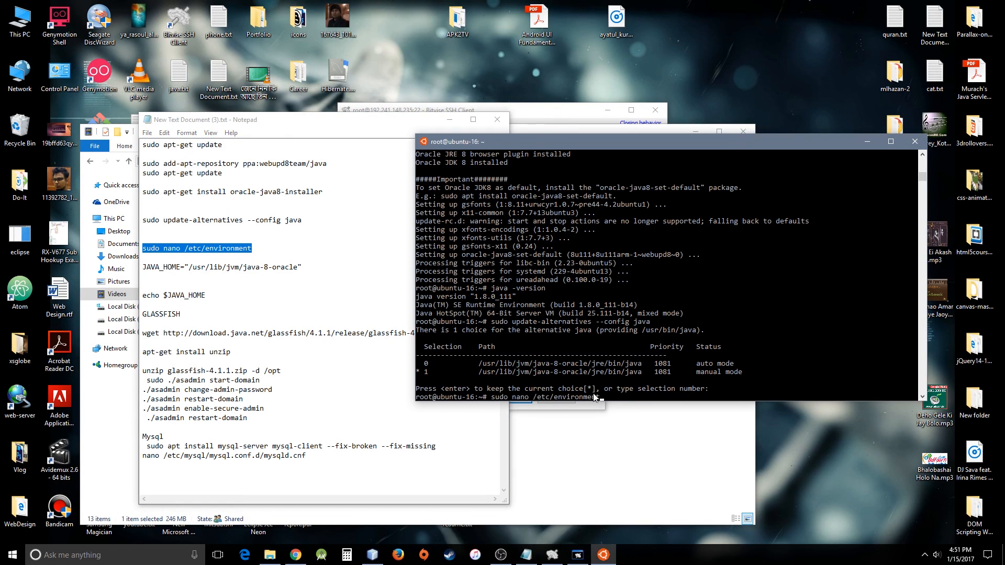
Step: Open /etc/environment in nano and select the JAVA_HOME line in Notepad
key(Return)
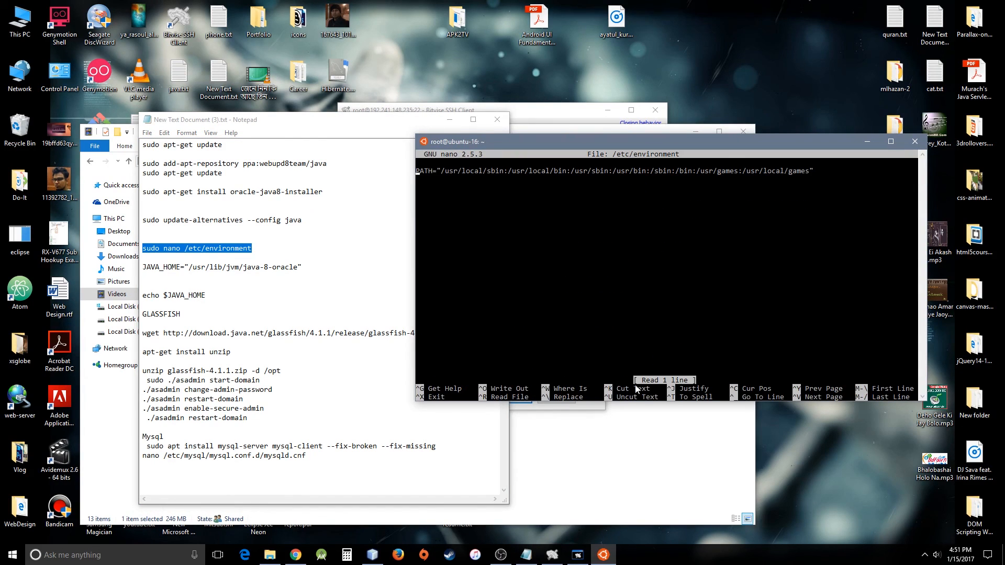
mouse_move(736, 255)
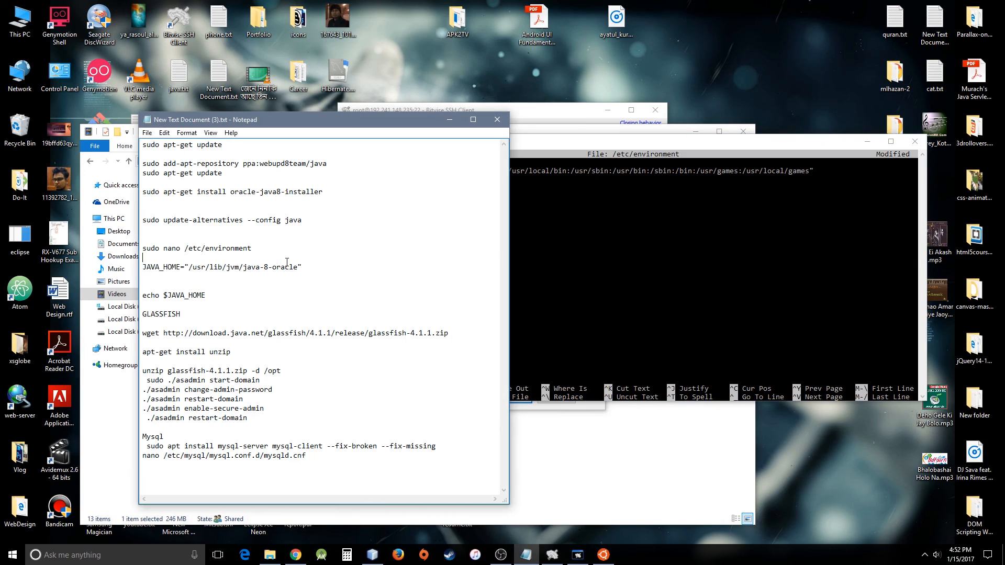
triple_click(220, 267)
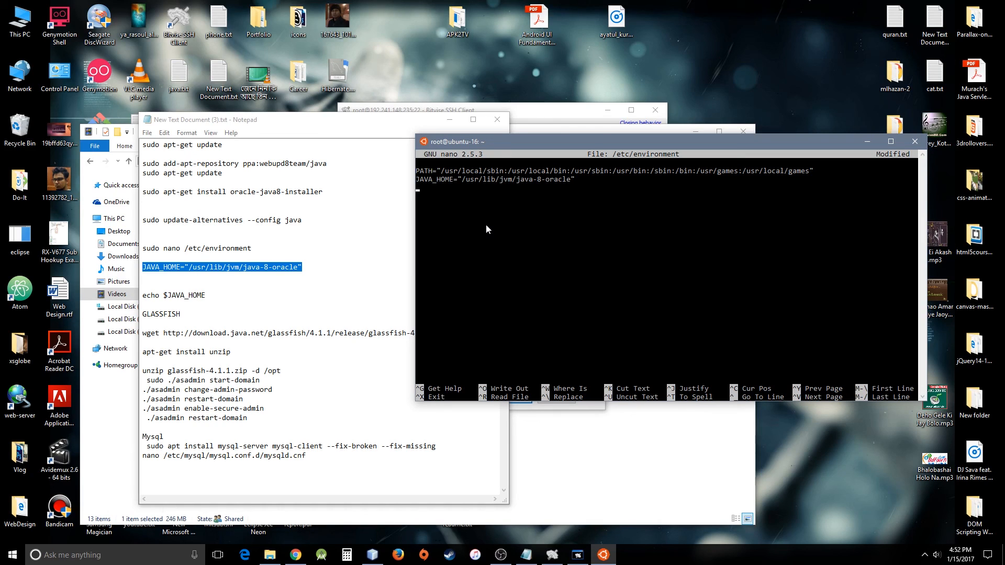
mouse_move(570, 265)
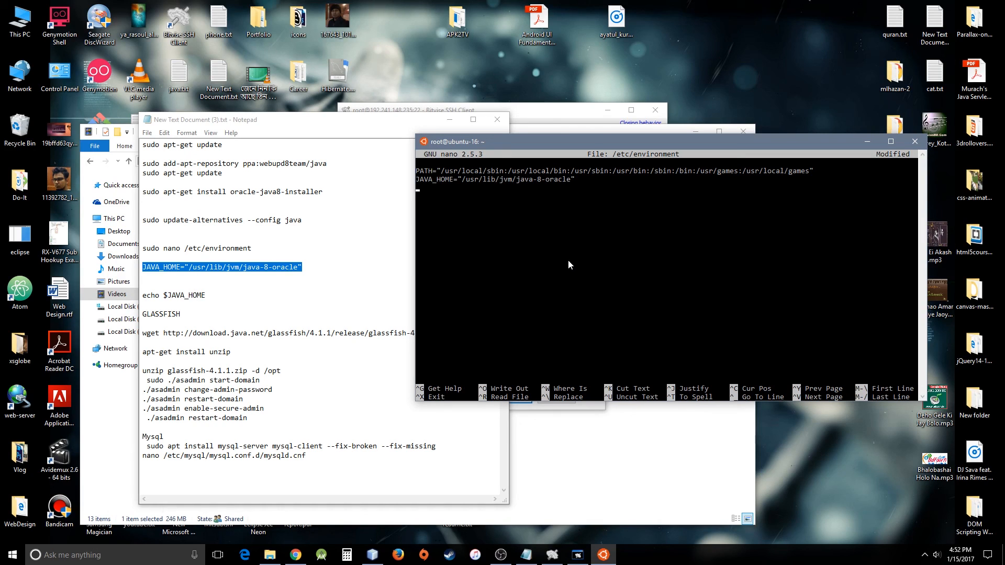
mouse_move(572, 316)
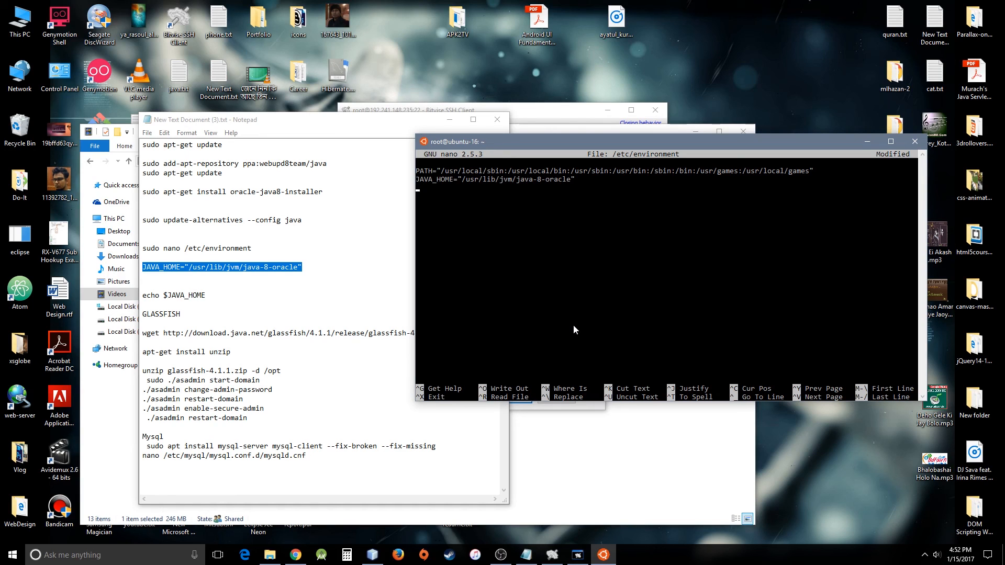
mouse_move(496, 179)
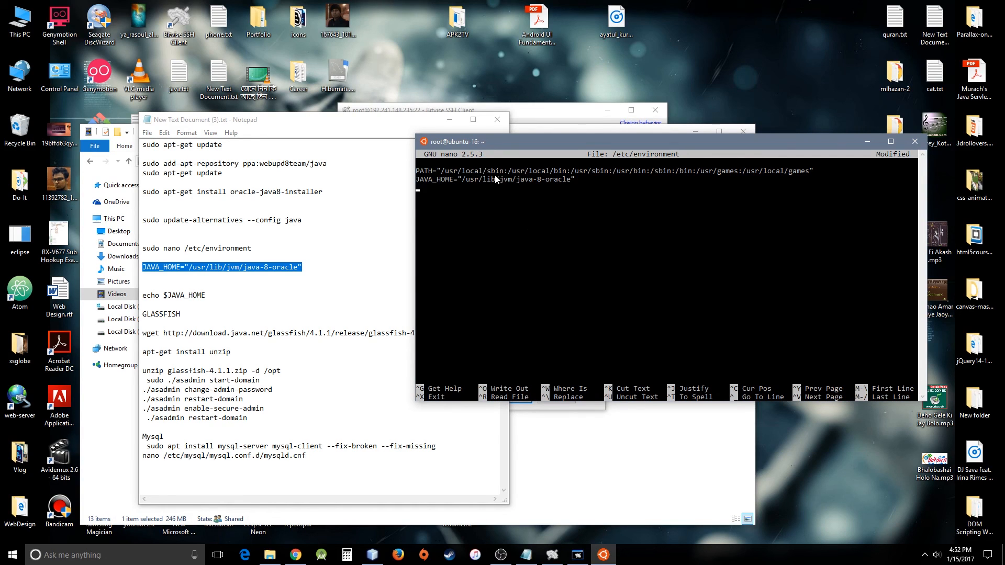
mouse_move(477, 190)
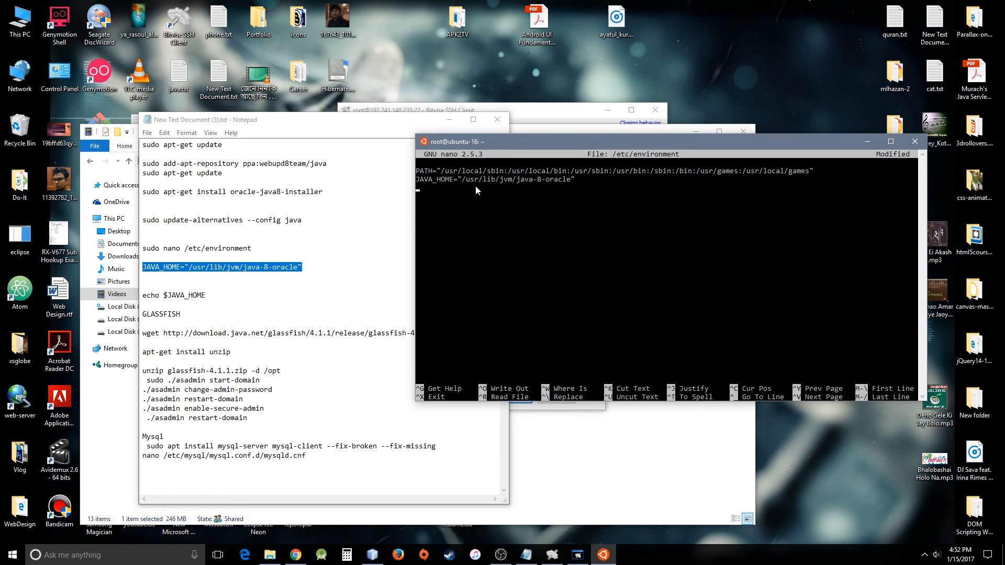
mouse_move(489, 181)
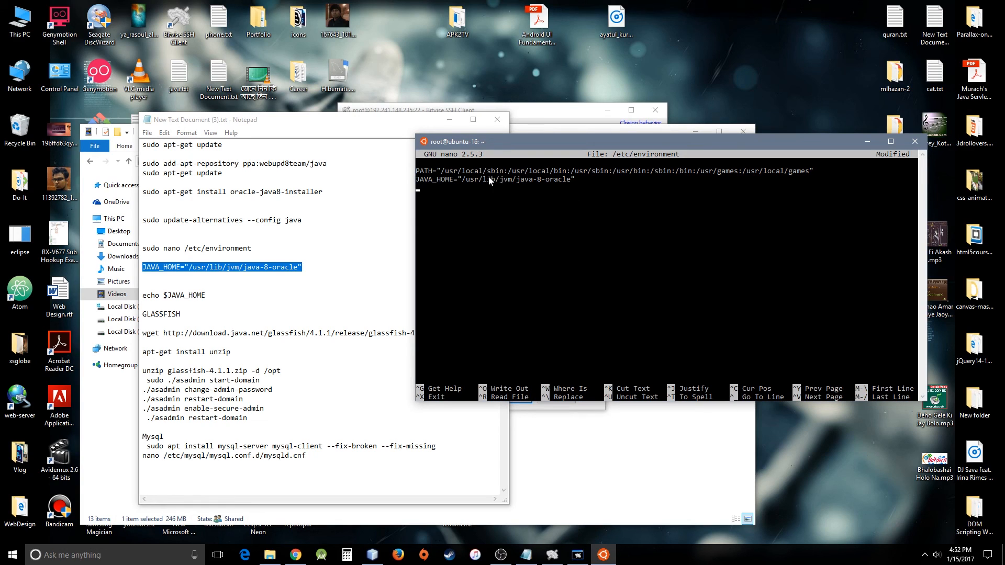
mouse_move(576, 213)
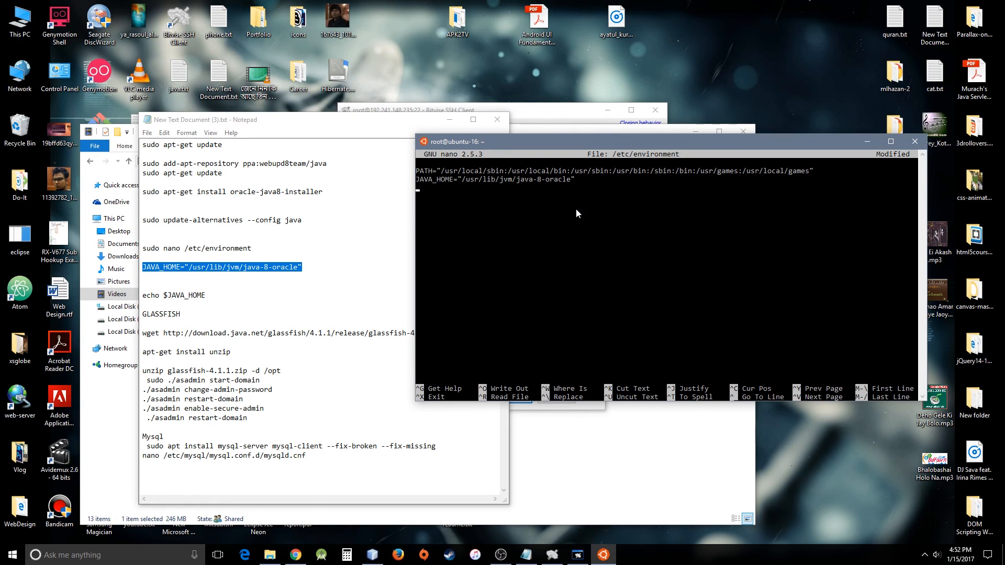
mouse_move(568, 217)
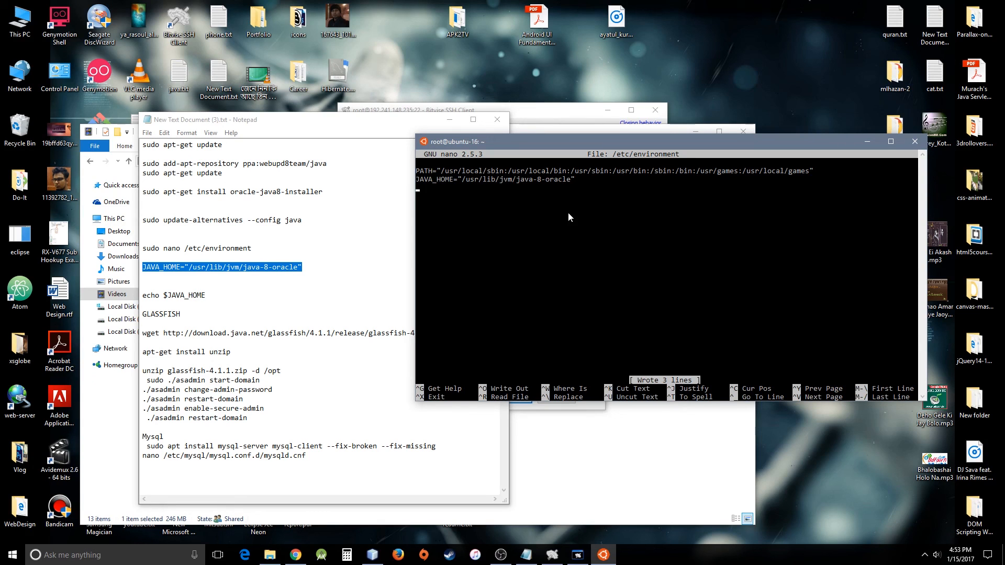
mouse_move(663, 174)
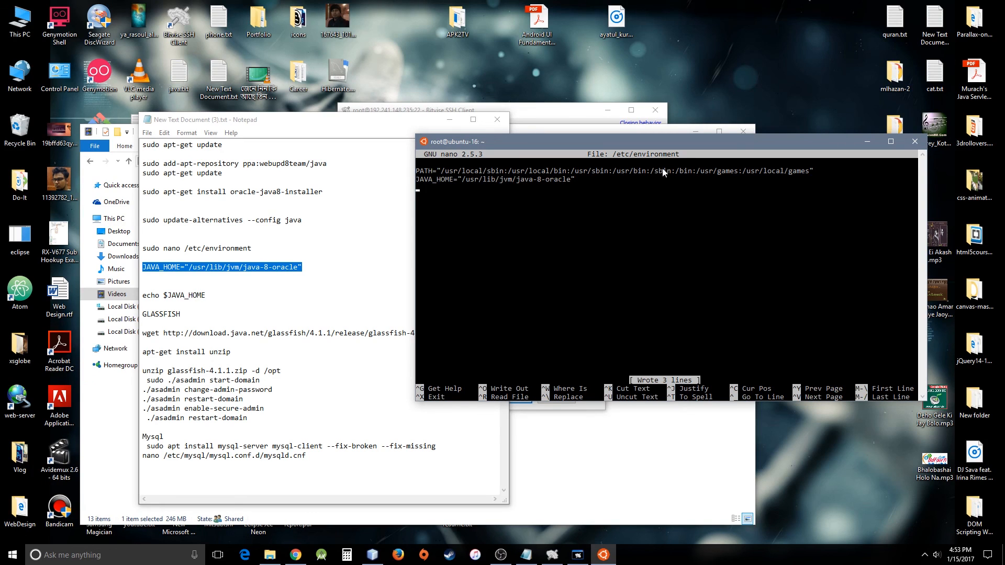
mouse_move(673, 261)
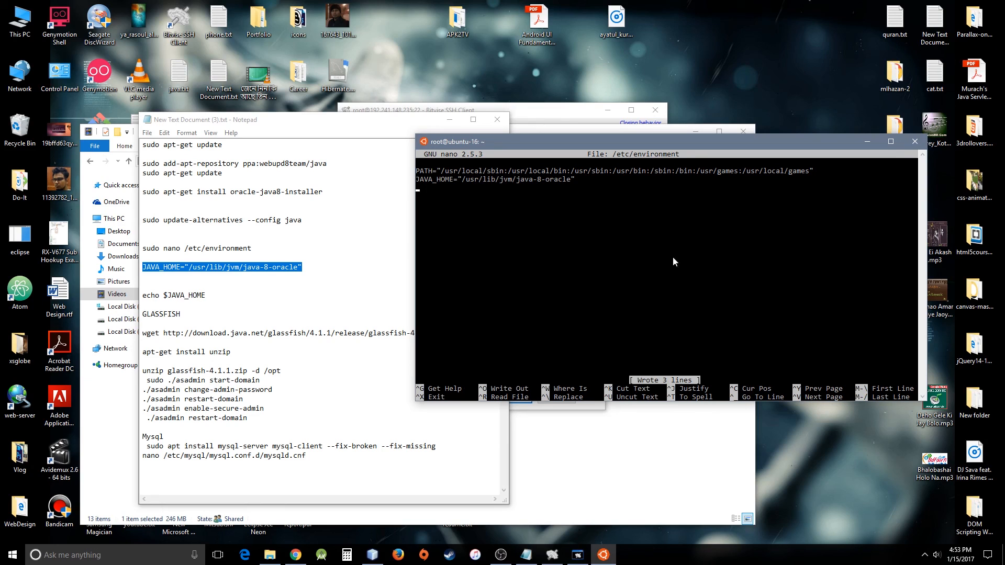
mouse_move(622, 276)
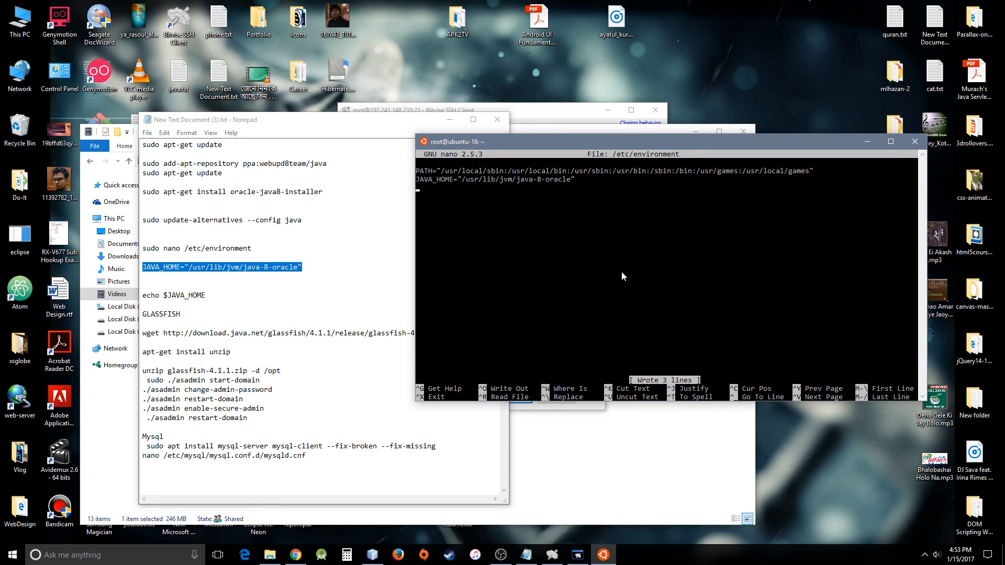
mouse_move(648, 272)
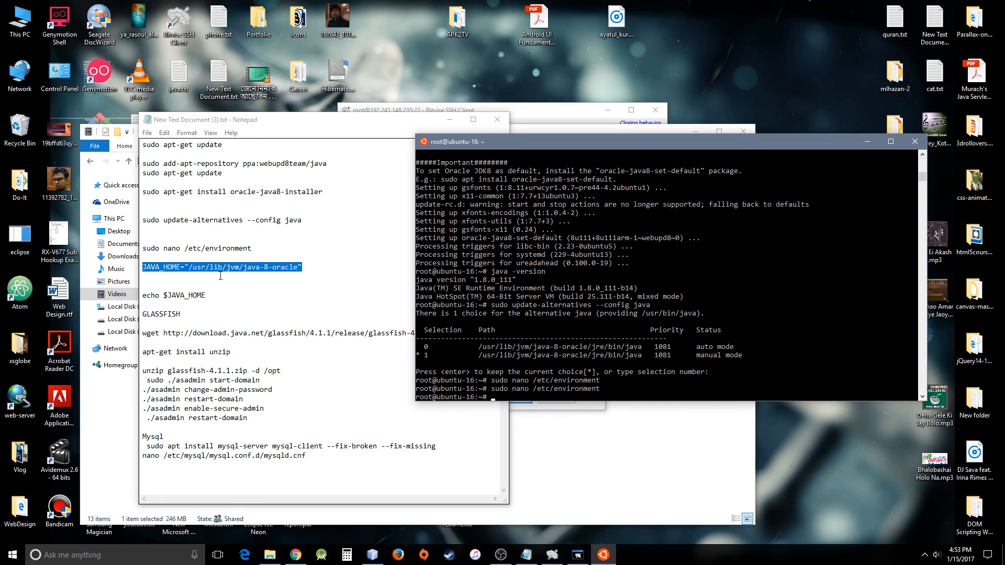
Step: Run 'echo $JAVA_HOME' from the notes on the droplet, which prints an empty line
double_click(173, 295)
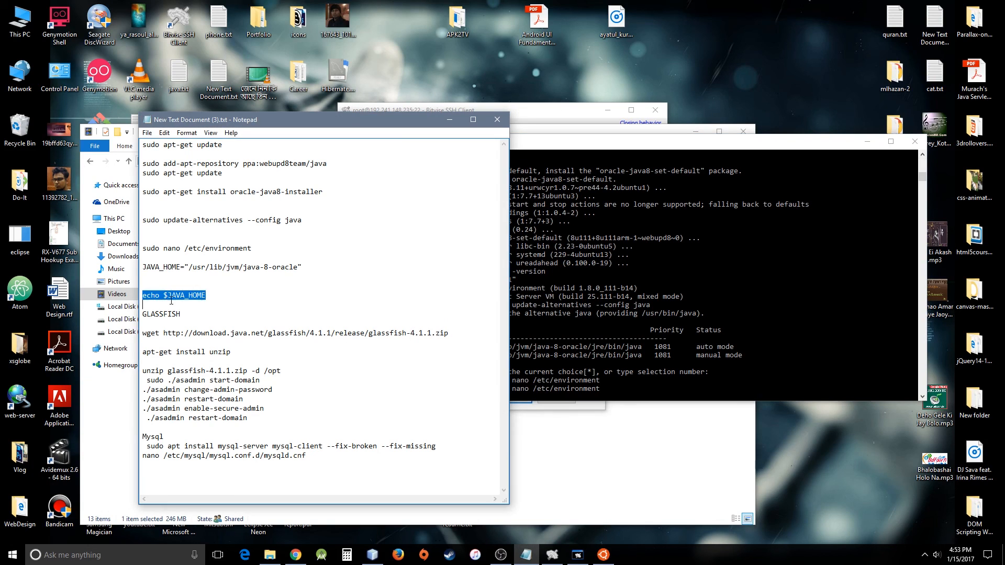
mouse_move(292, 296)
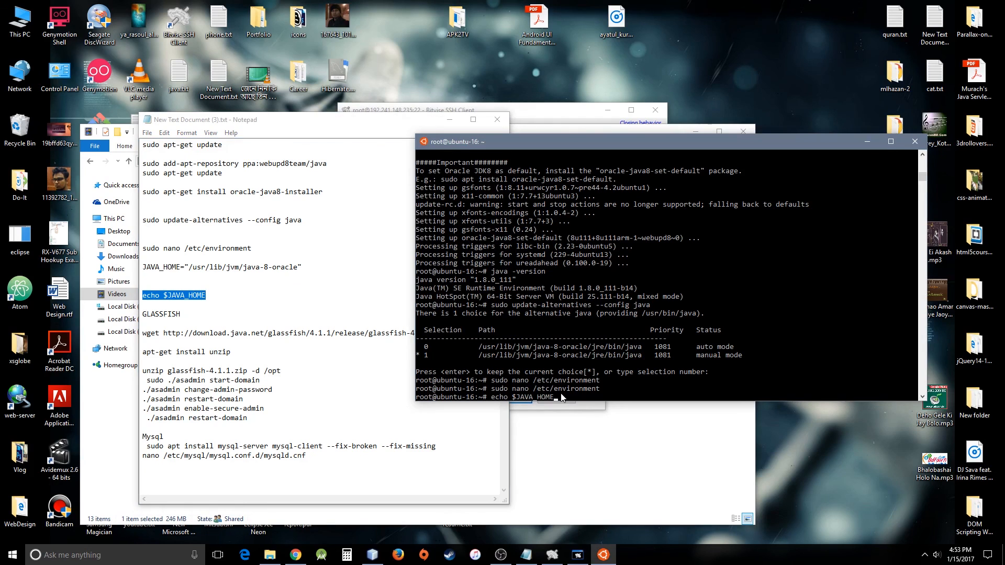
key(Return)
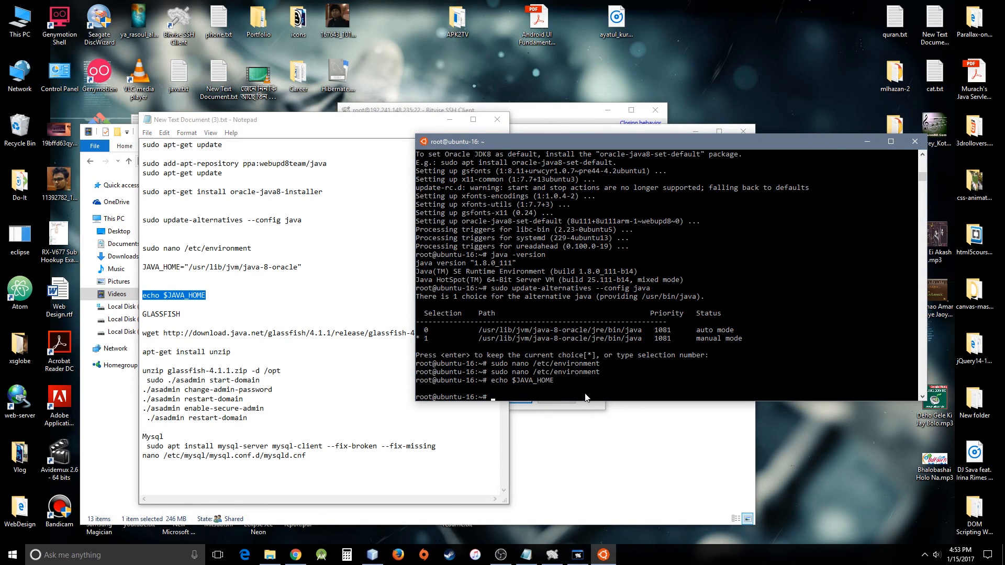
mouse_move(523, 391)
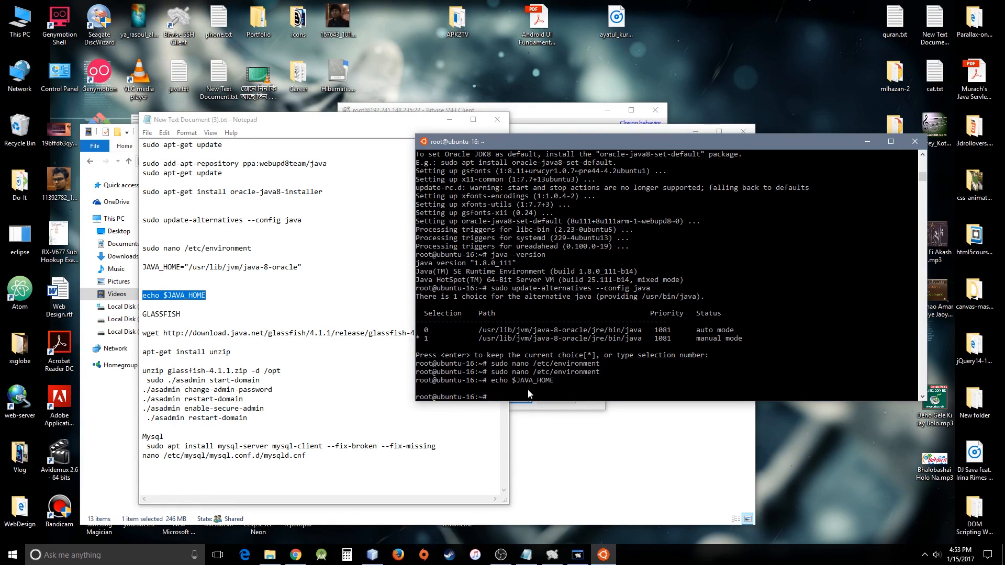
click(528, 391)
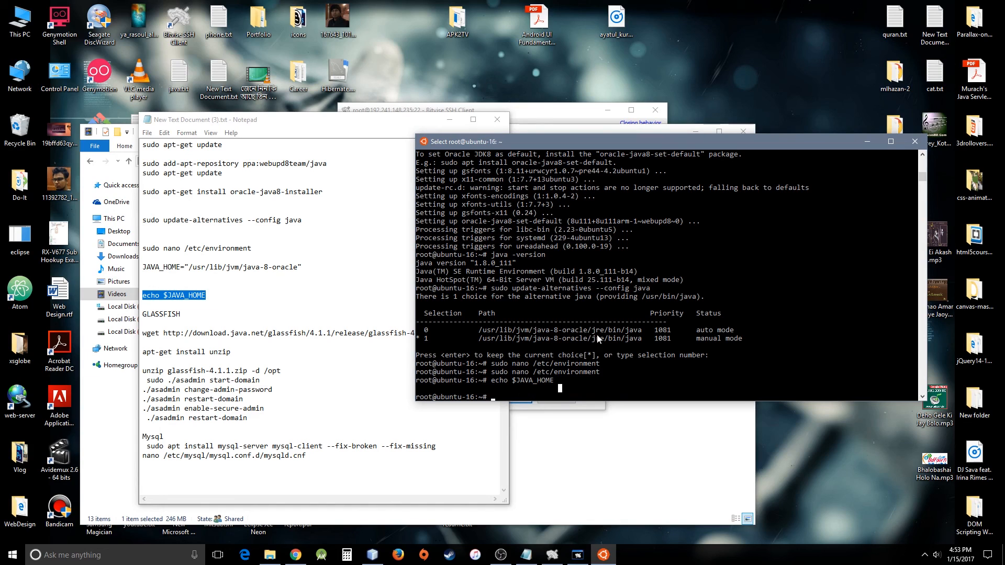
mouse_move(574, 351)
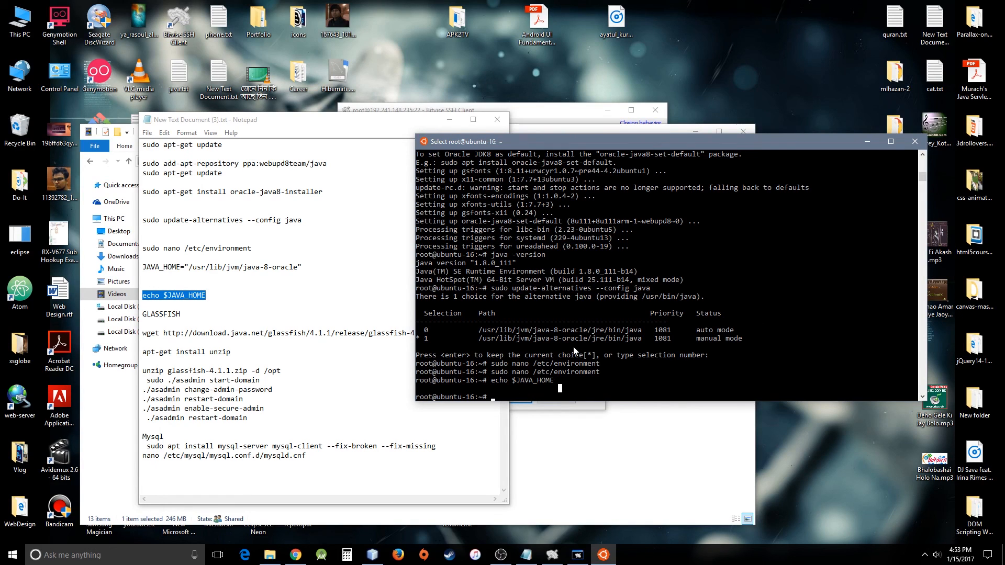
mouse_move(546, 392)
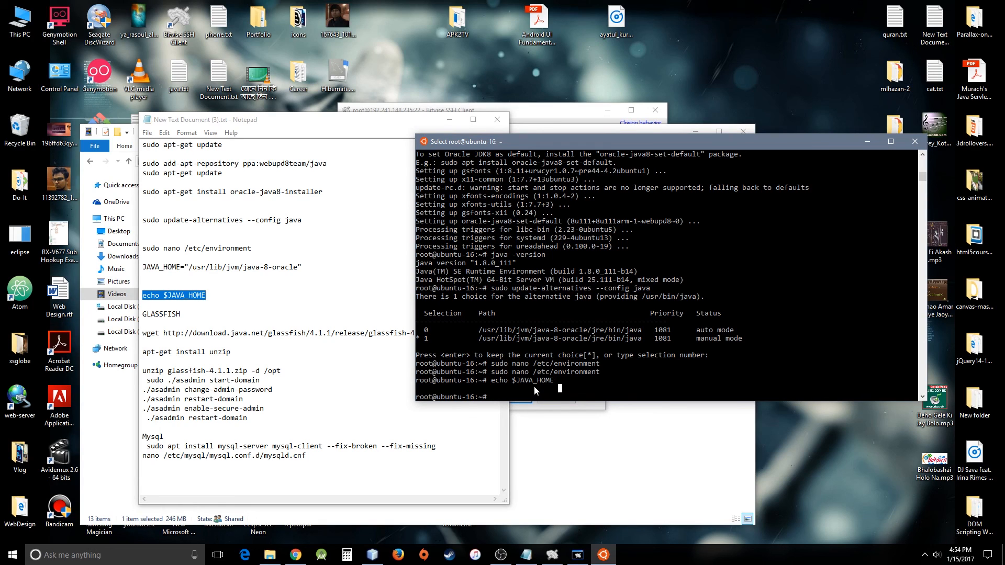
mouse_move(532, 391)
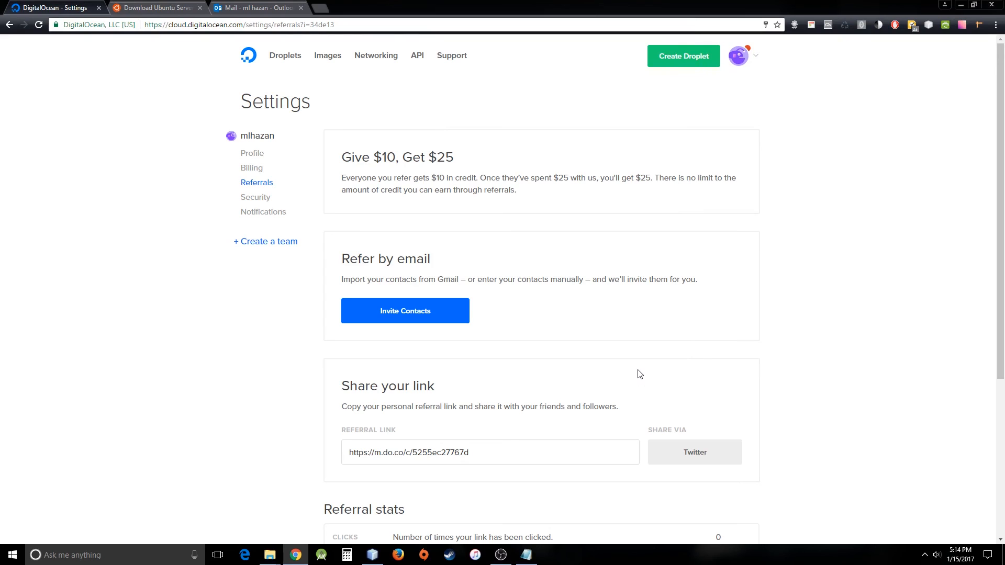
mouse_move(605, 379)
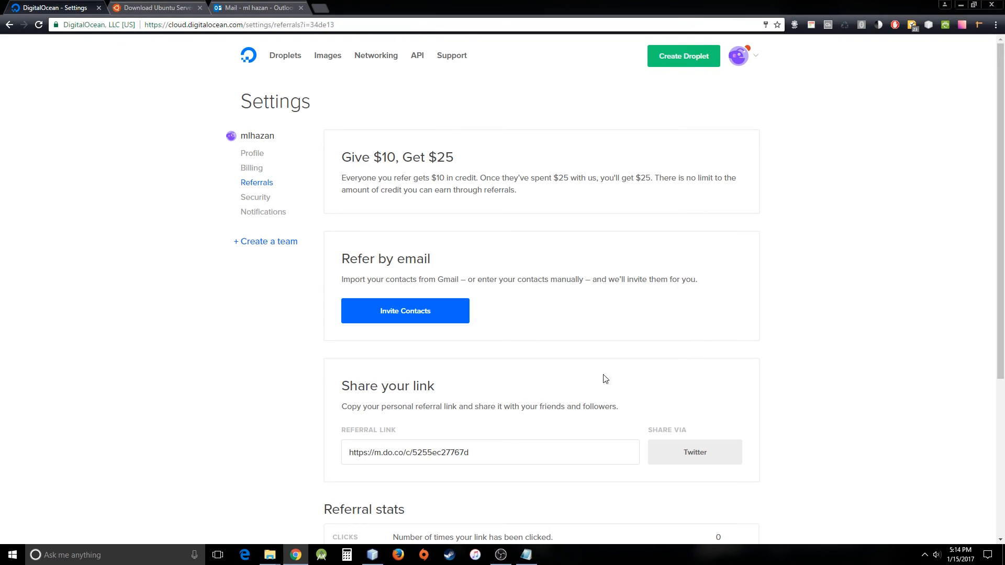
mouse_move(637, 353)
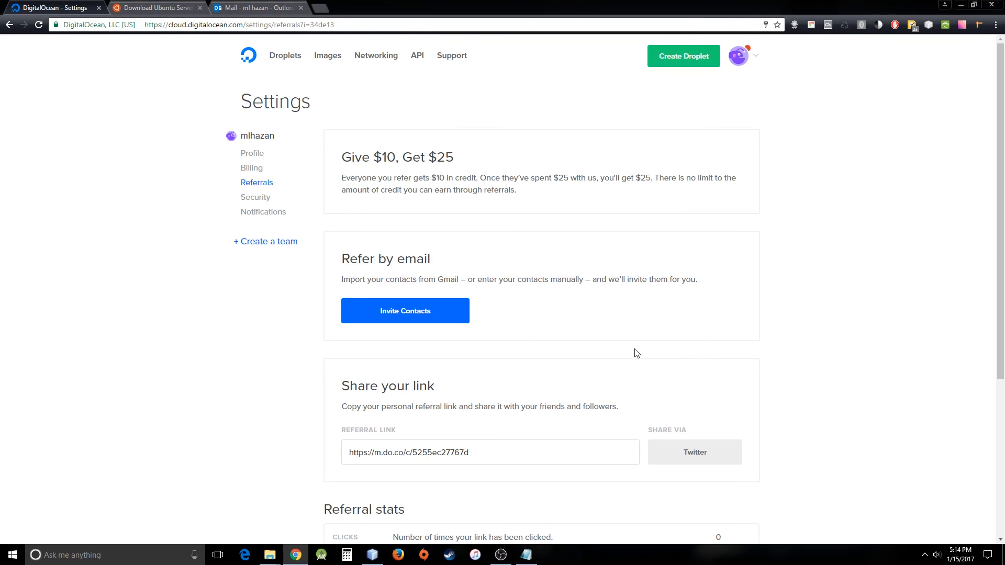
mouse_move(679, 264)
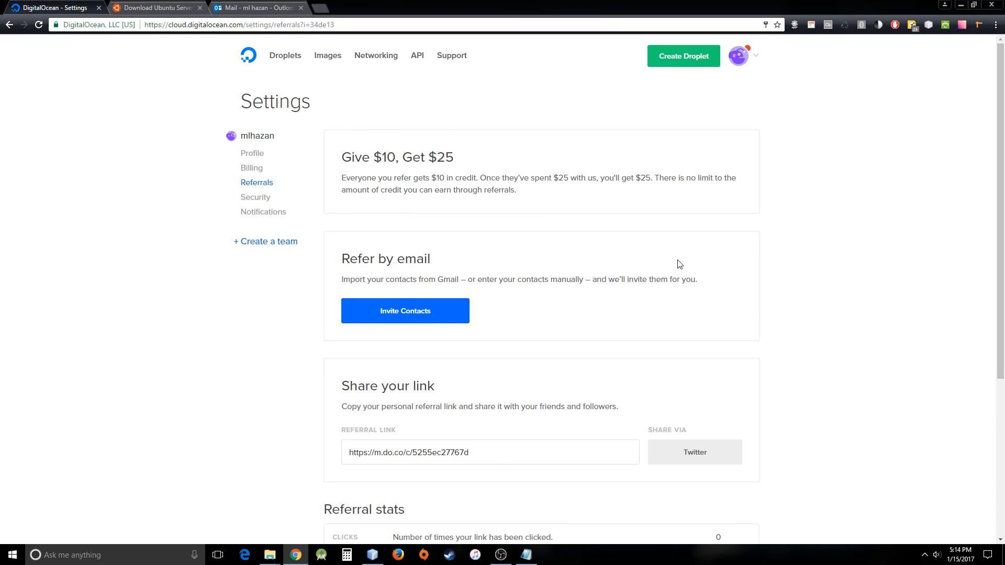
mouse_move(751, 321)
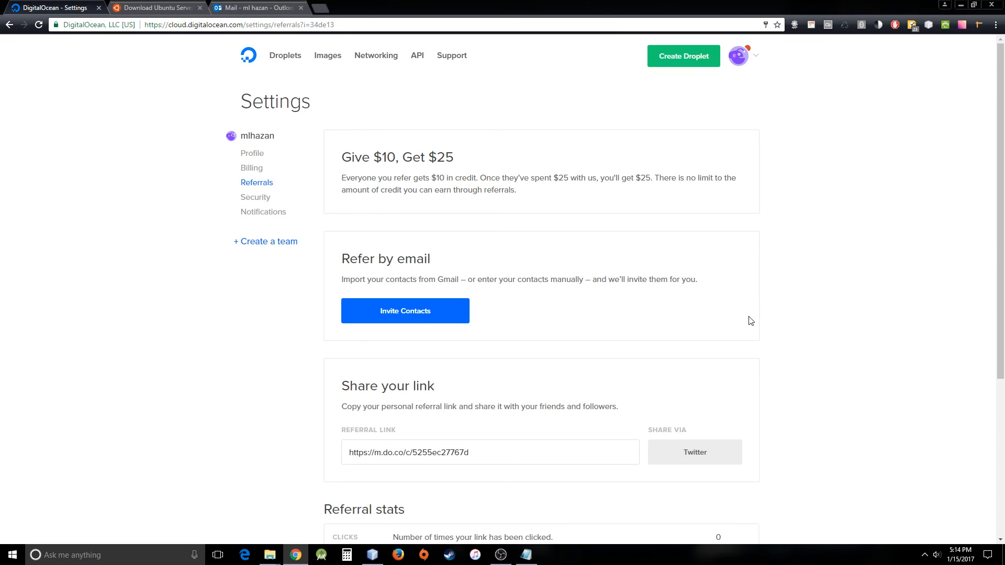
mouse_move(556, 41)
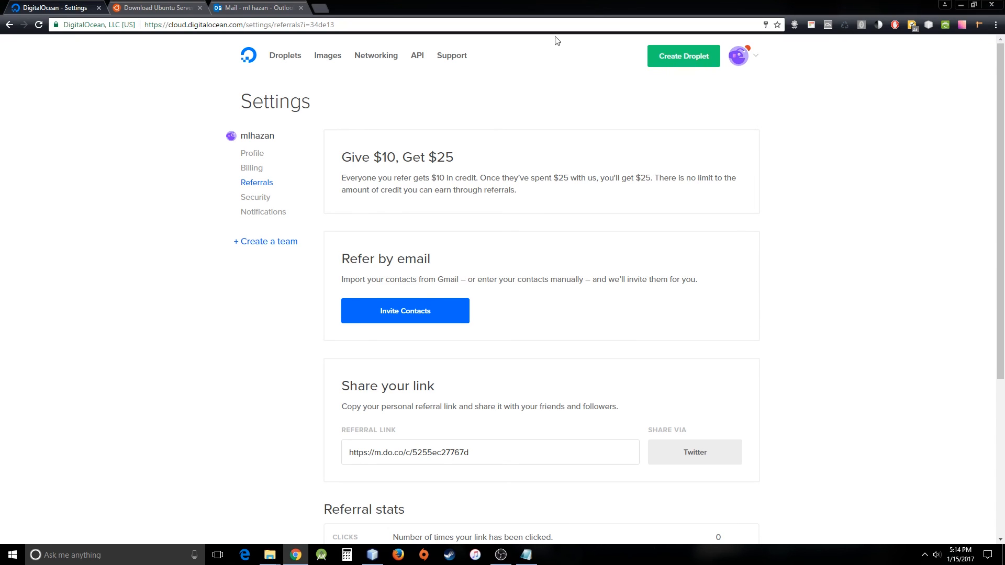
mouse_move(607, 267)
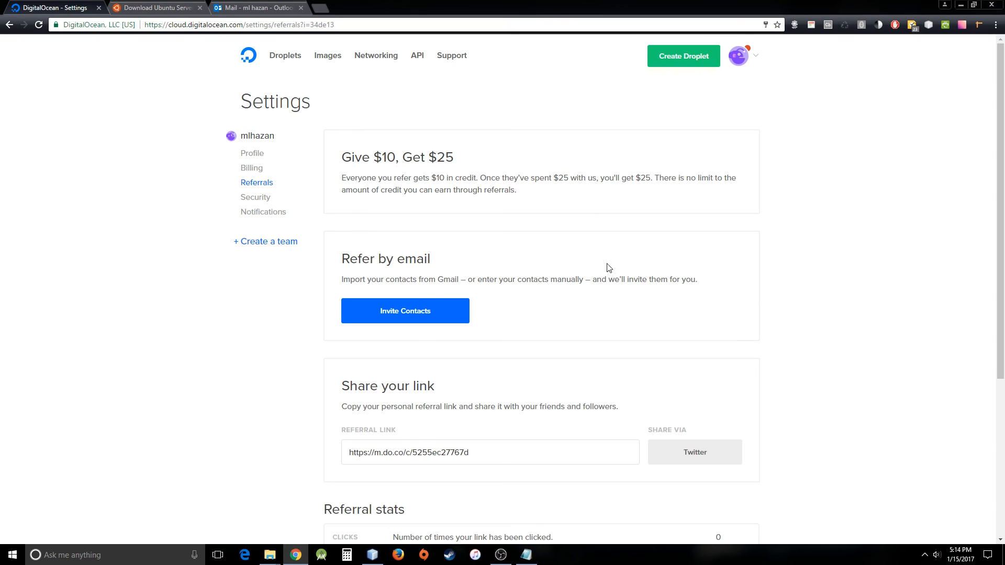
mouse_move(702, 381)
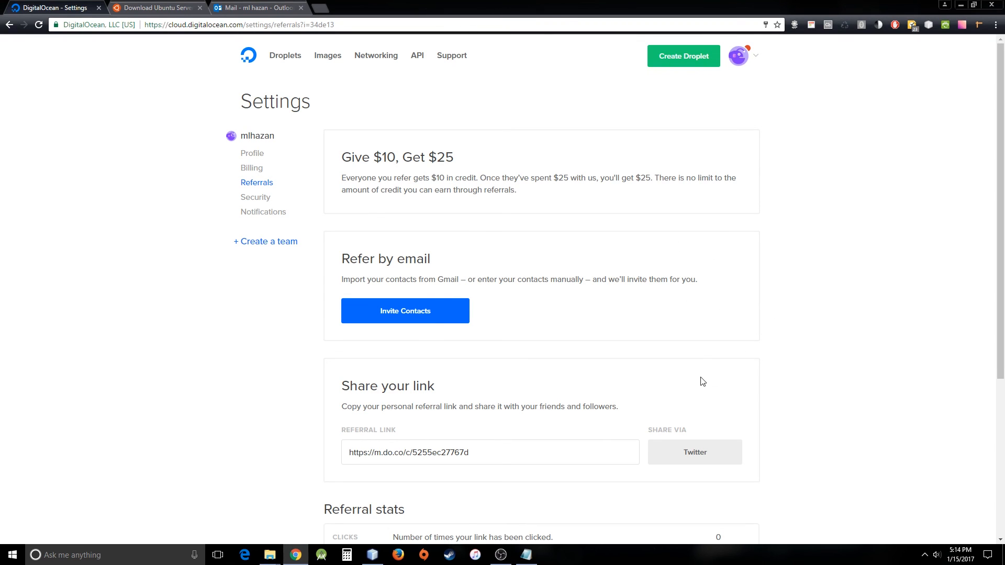
mouse_move(709, 376)
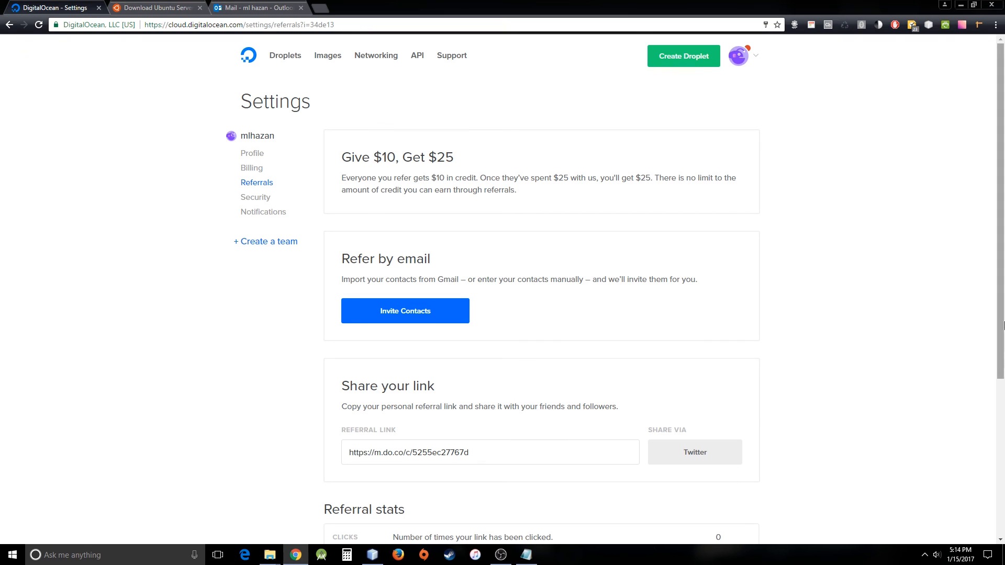
mouse_move(903, 365)
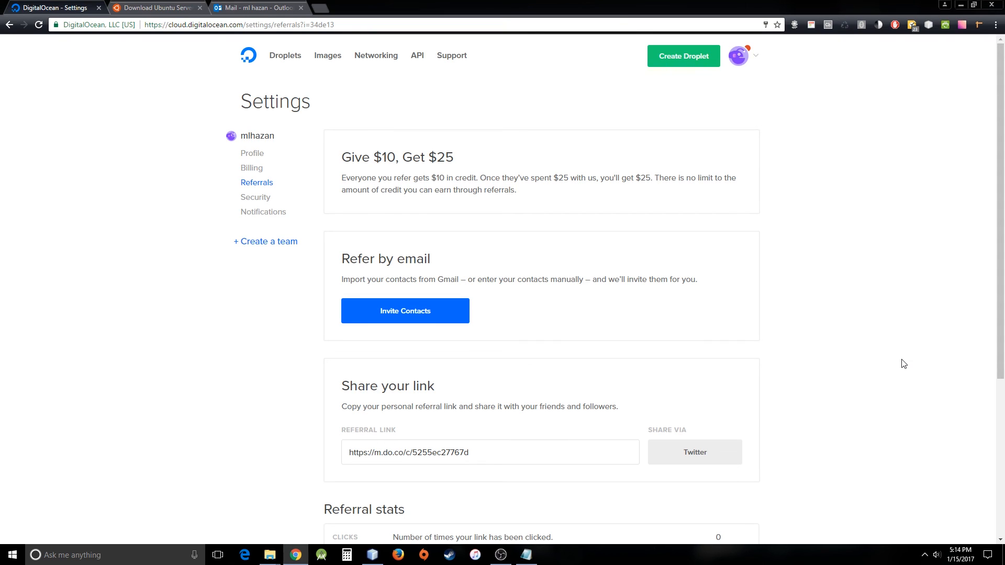
mouse_move(947, 339)
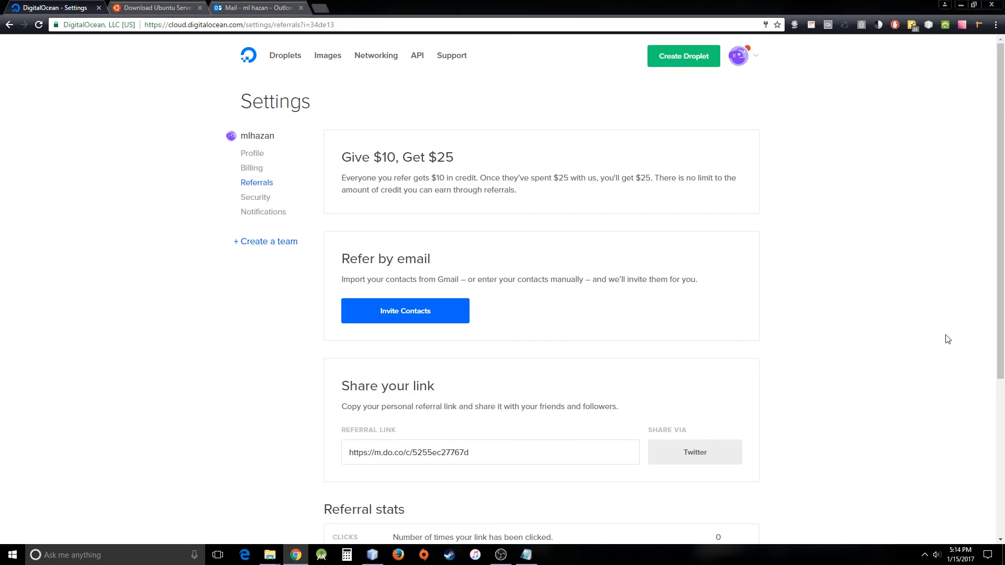
mouse_move(757, 386)
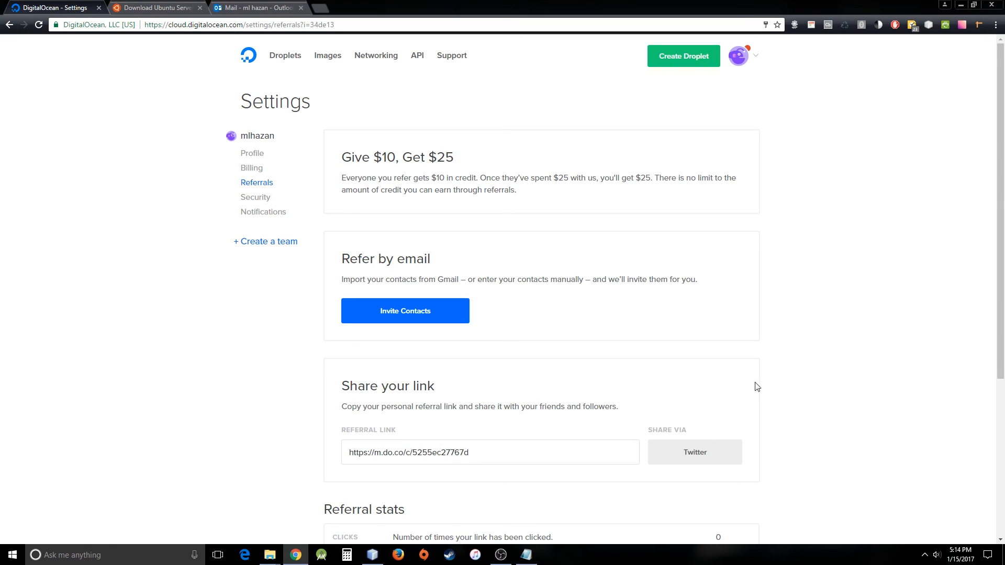
mouse_move(763, 318)
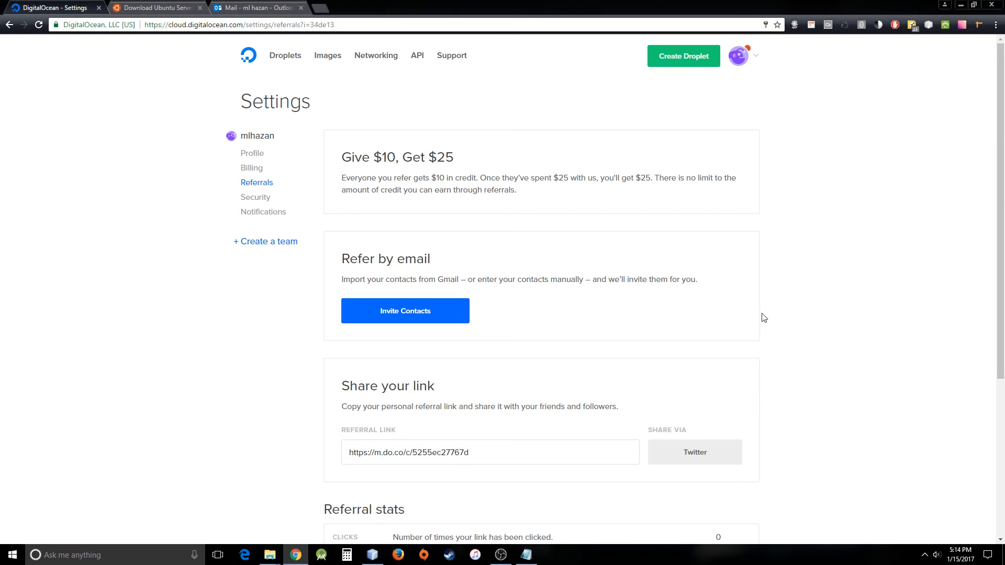
mouse_move(882, 369)
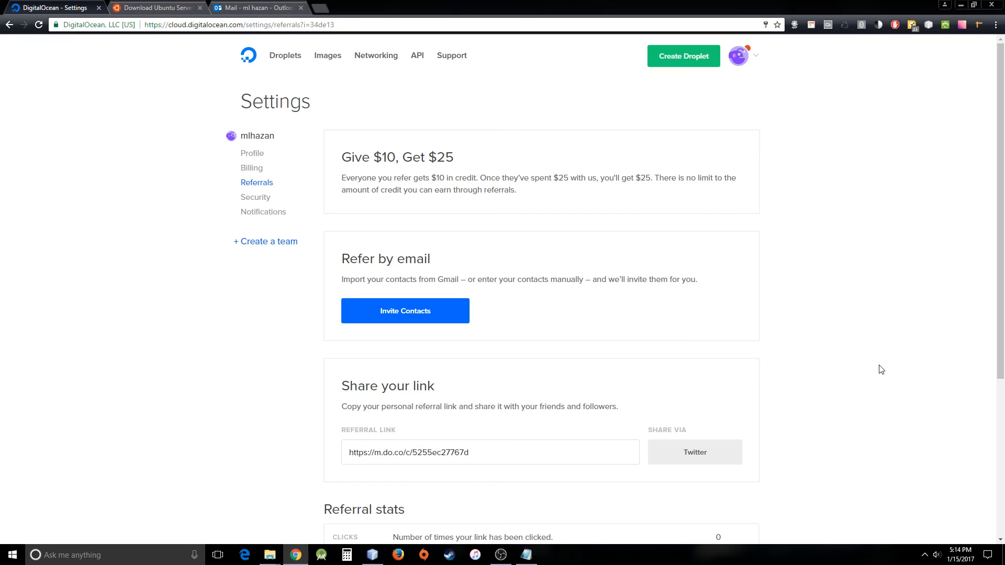
mouse_move(619, 373)
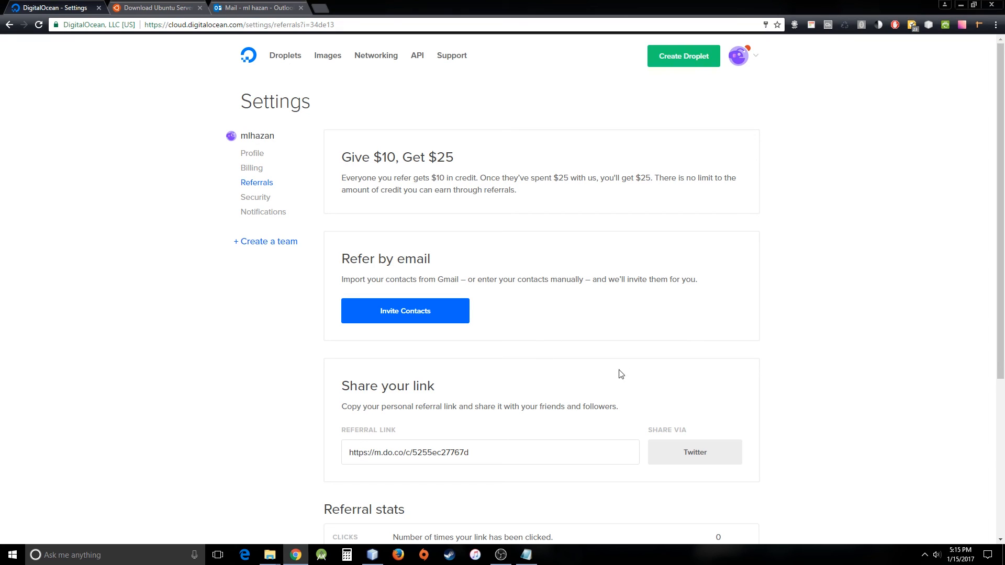